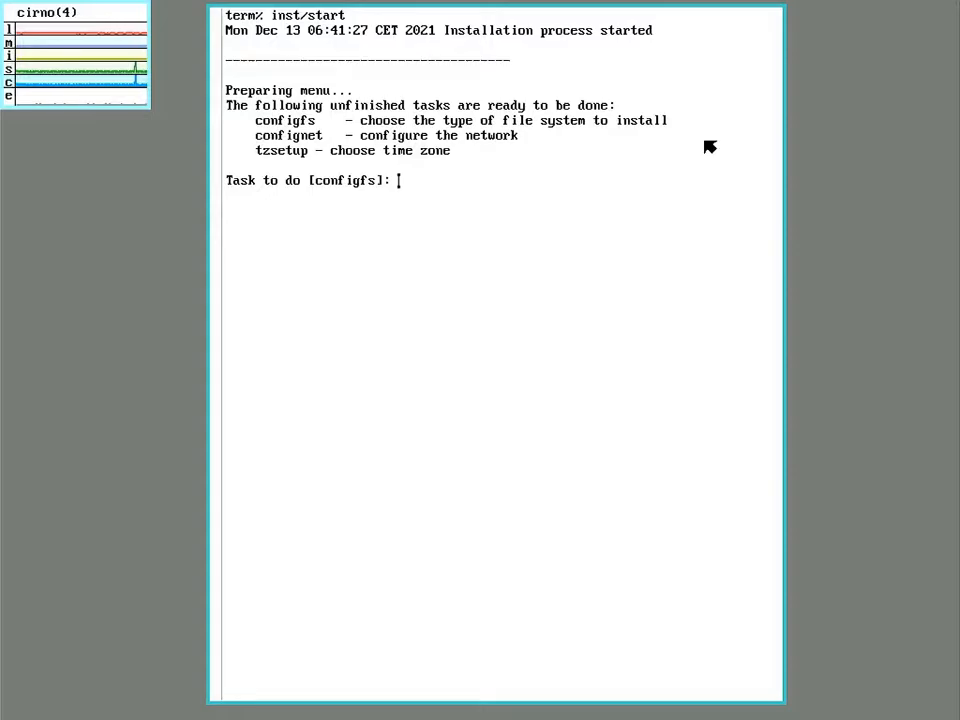
Accept the default configfs task, keeping cwfs64x as the file system
key(Return)
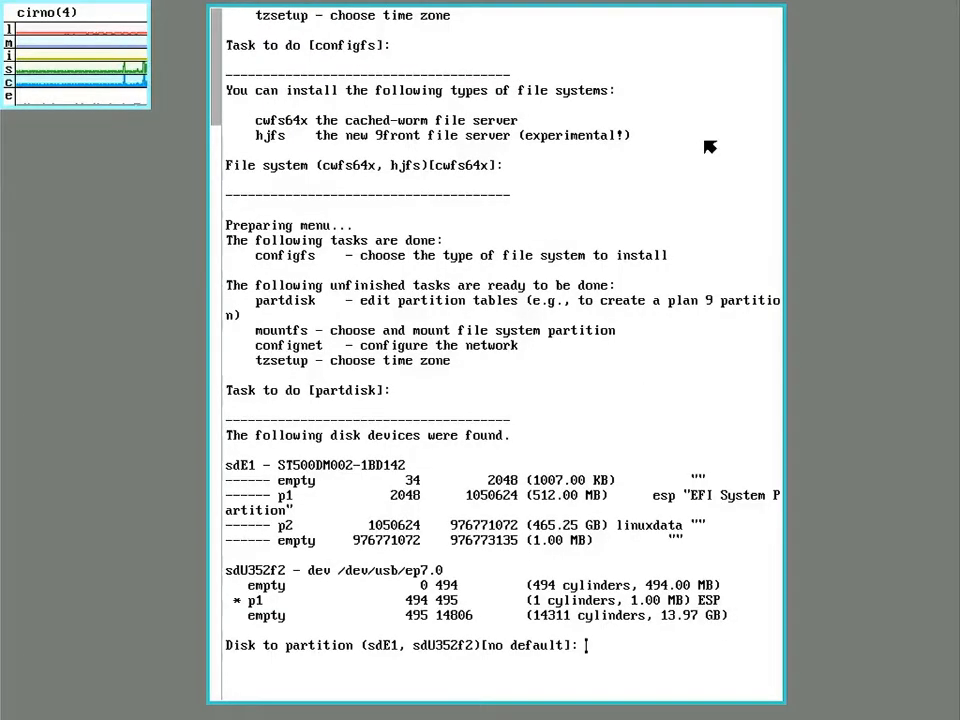
Choose sdE1 as the disk to partition
text(sd)
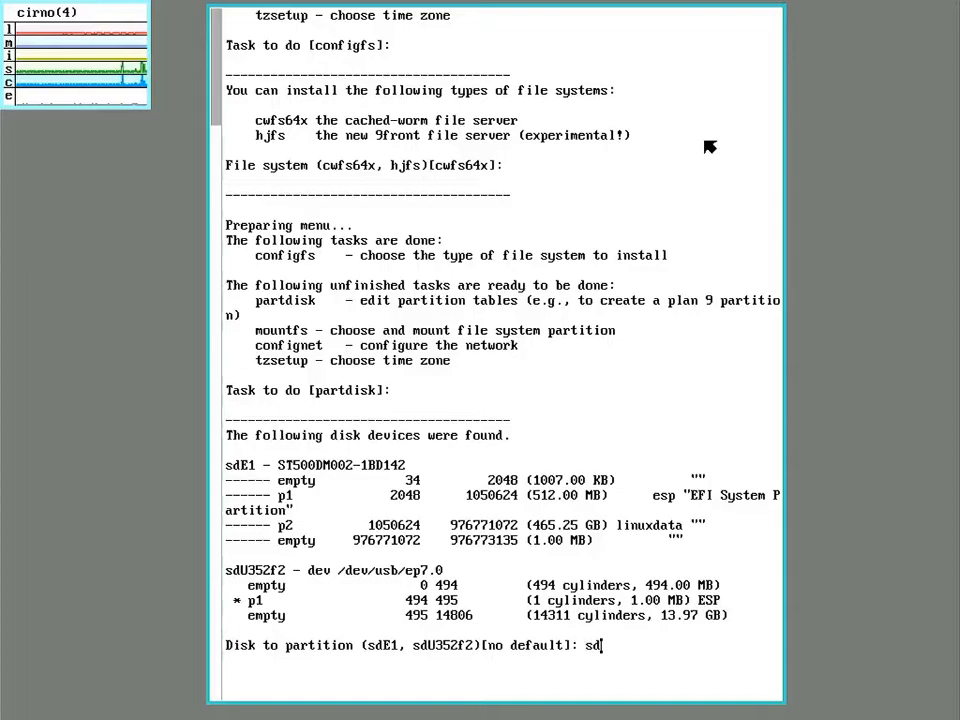
text(E)
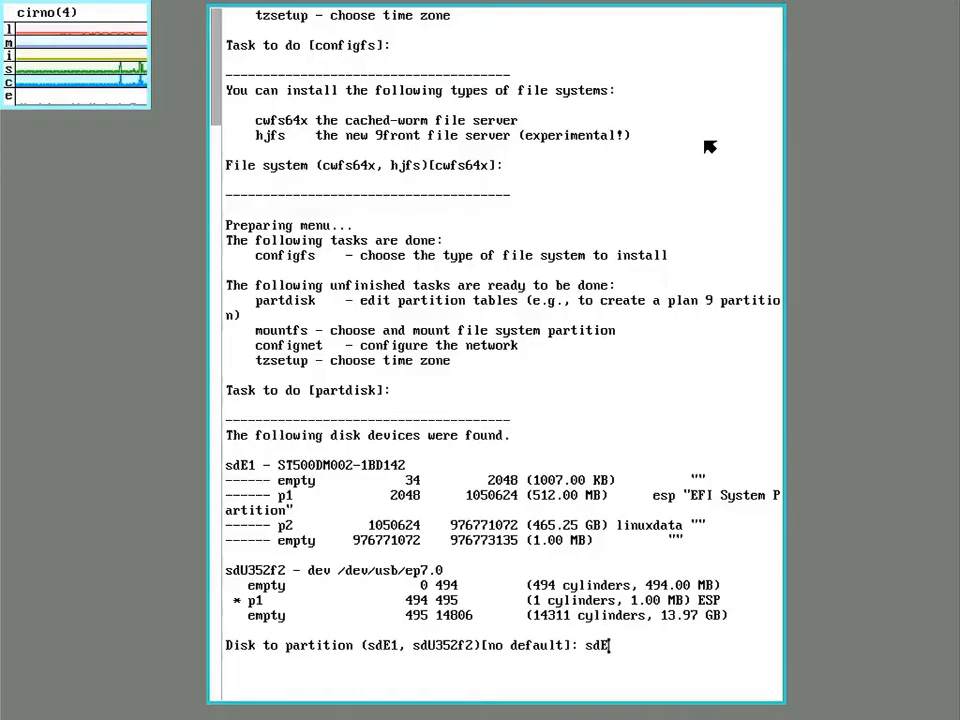
text(1)
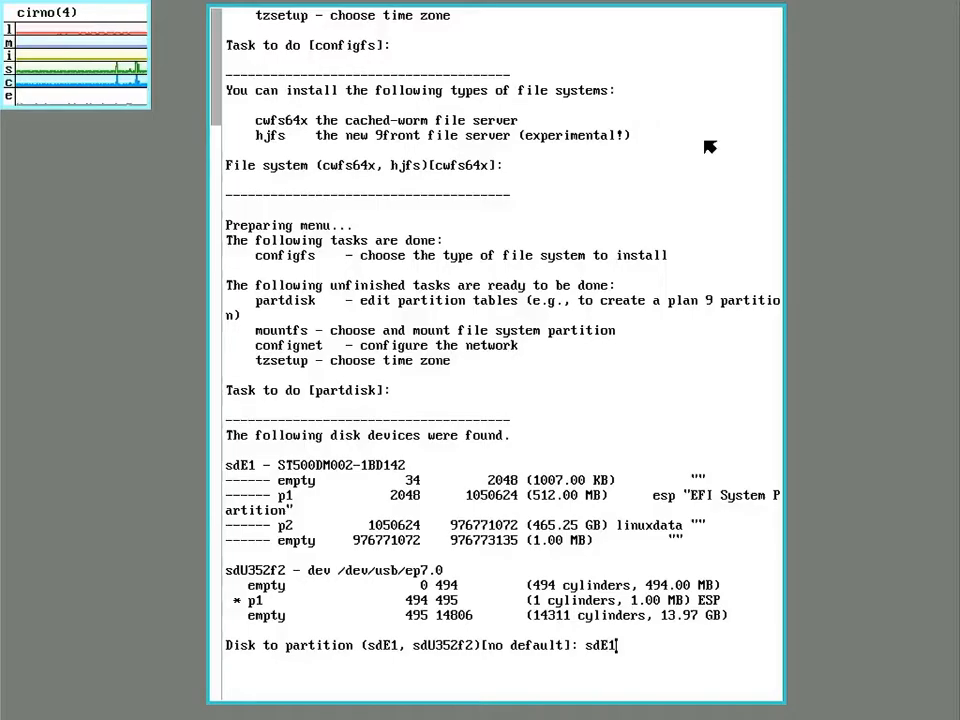
key(Return)
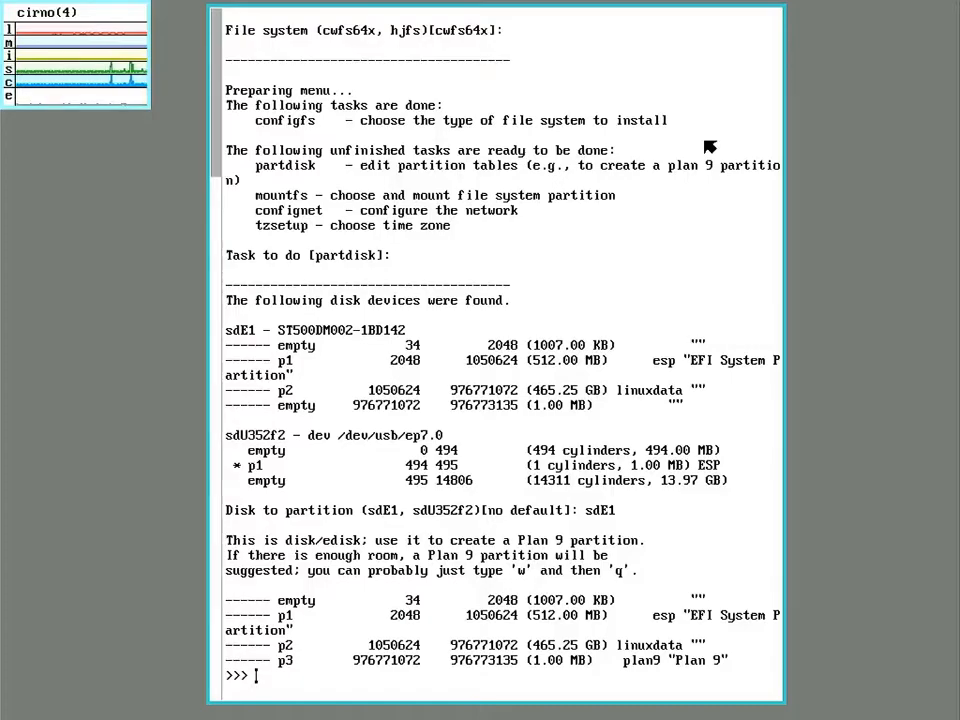
Delete partitions p1, p2 and p3 in edisk and write the empty table
text(d p1)
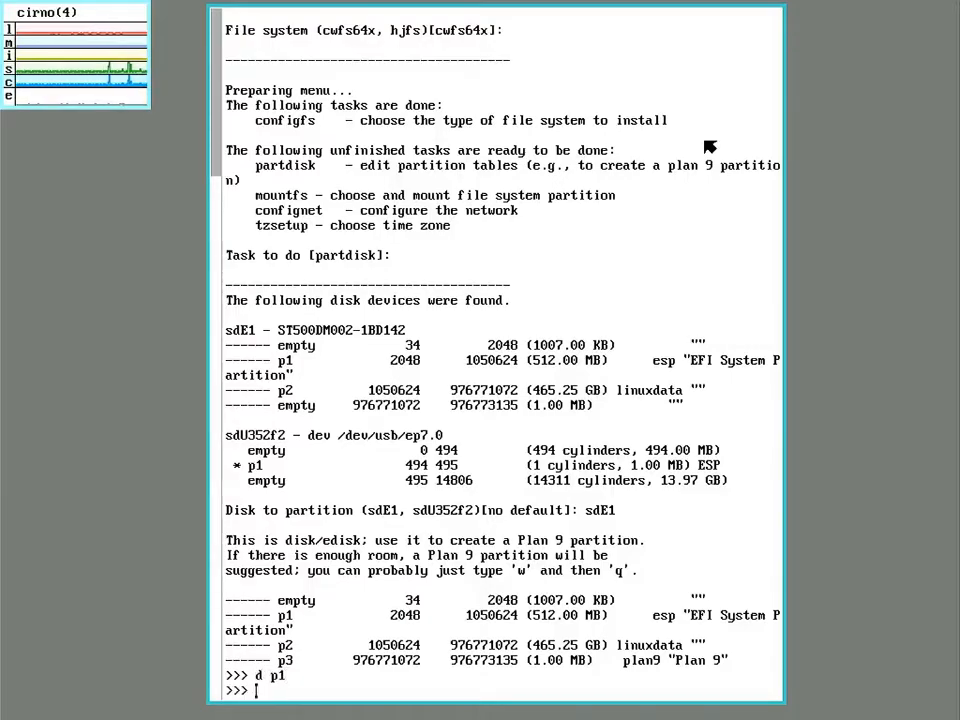
text(d p2)
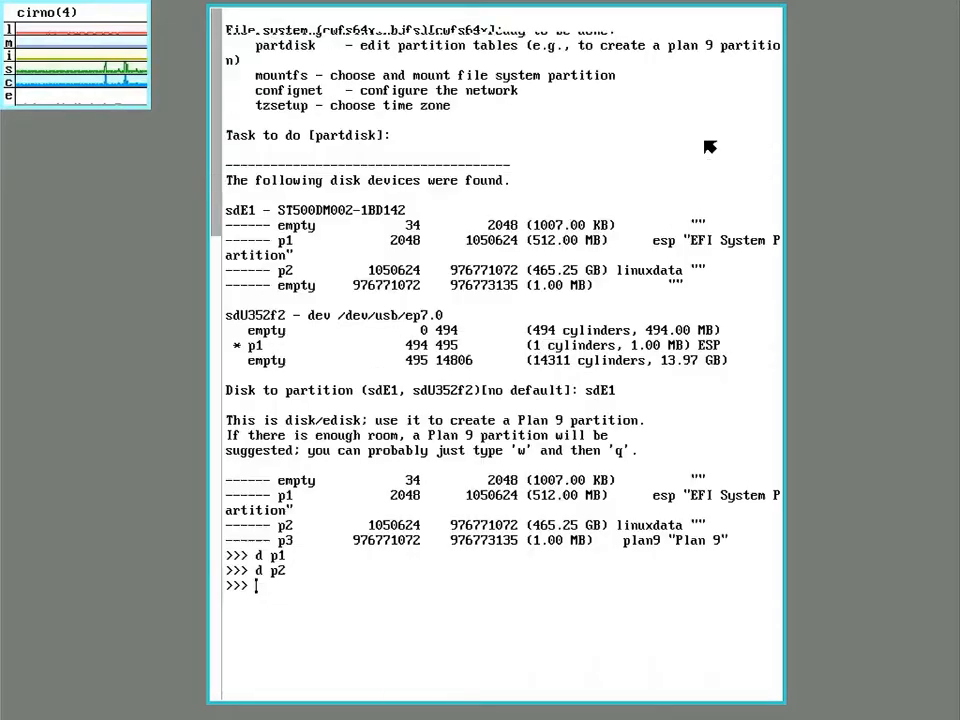
text(w)
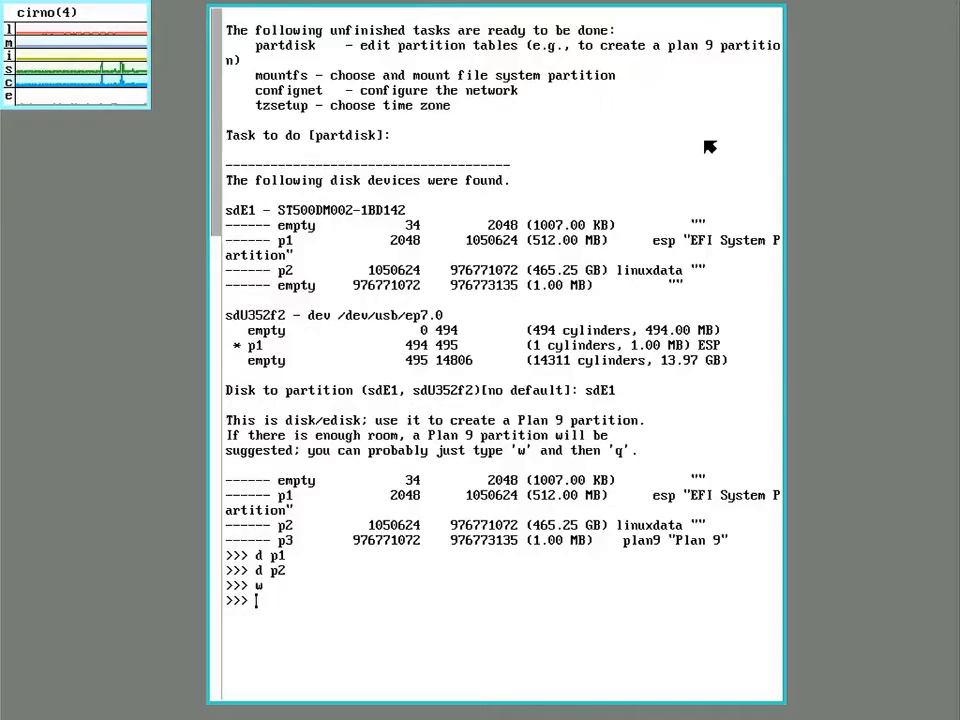
text(p)
text(d p3)
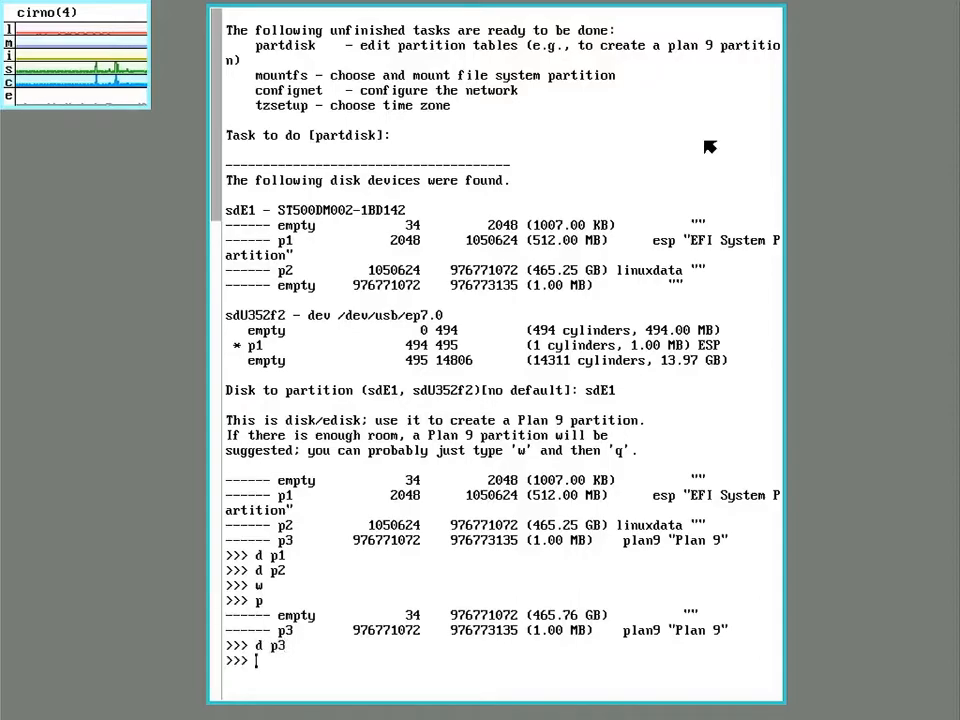
text(w)
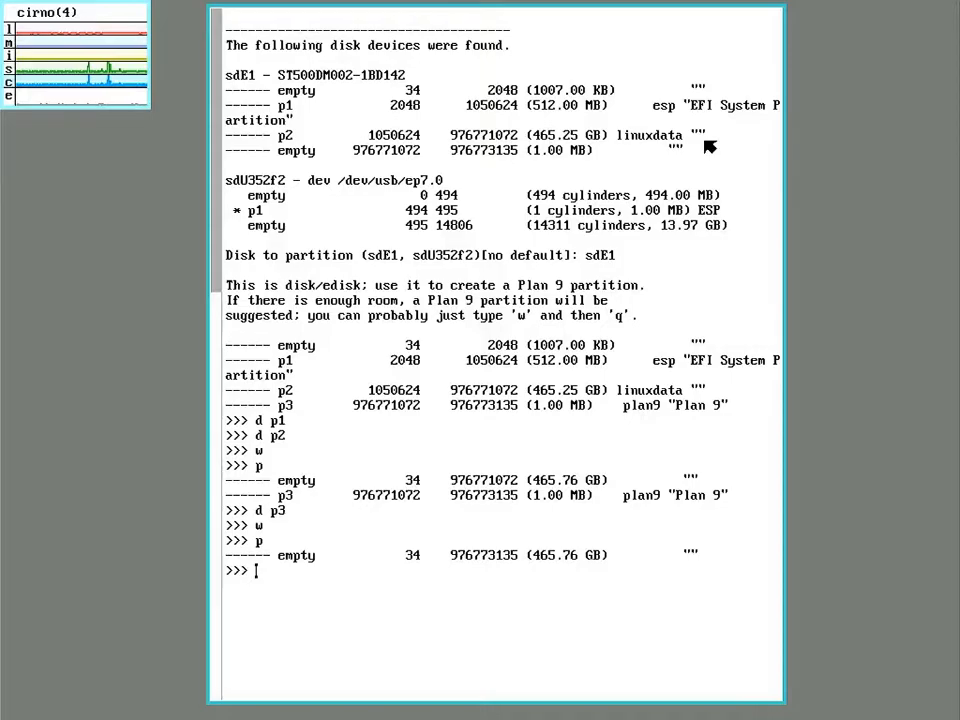
Add plan9 partition p1 from sector 34 to 976773135, write it and quit edisk
text(a p1)
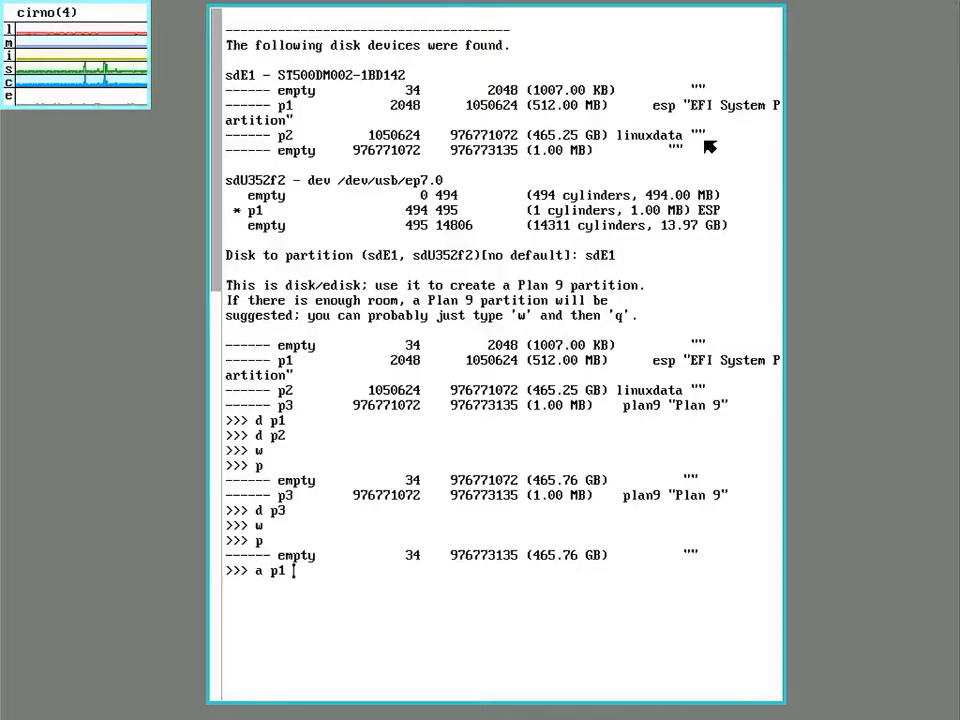
text(34)
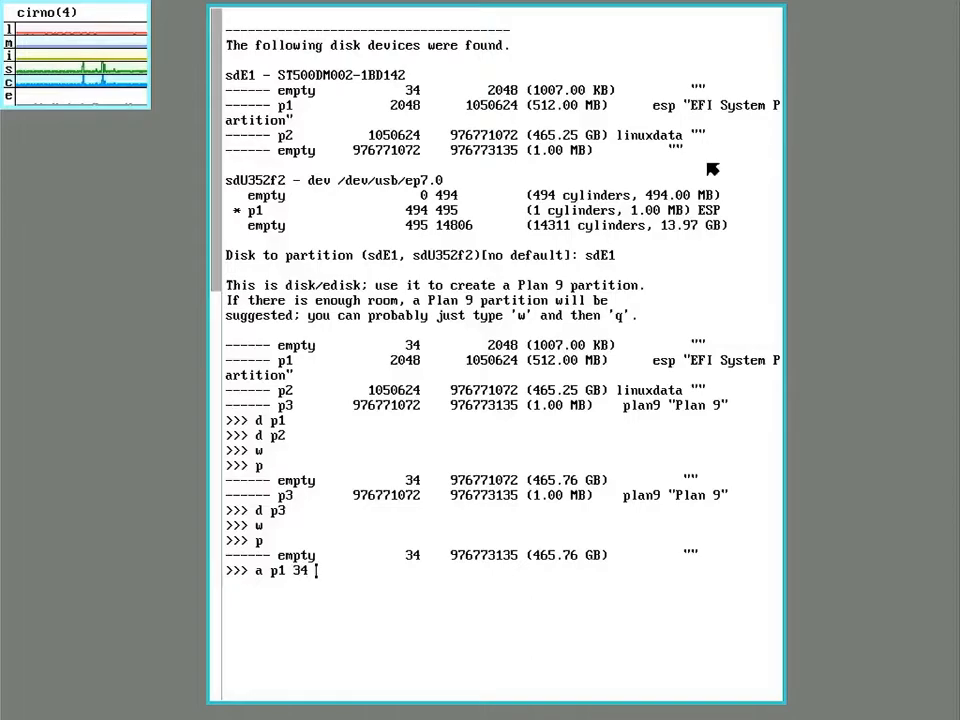
mouse_move(460, 564)
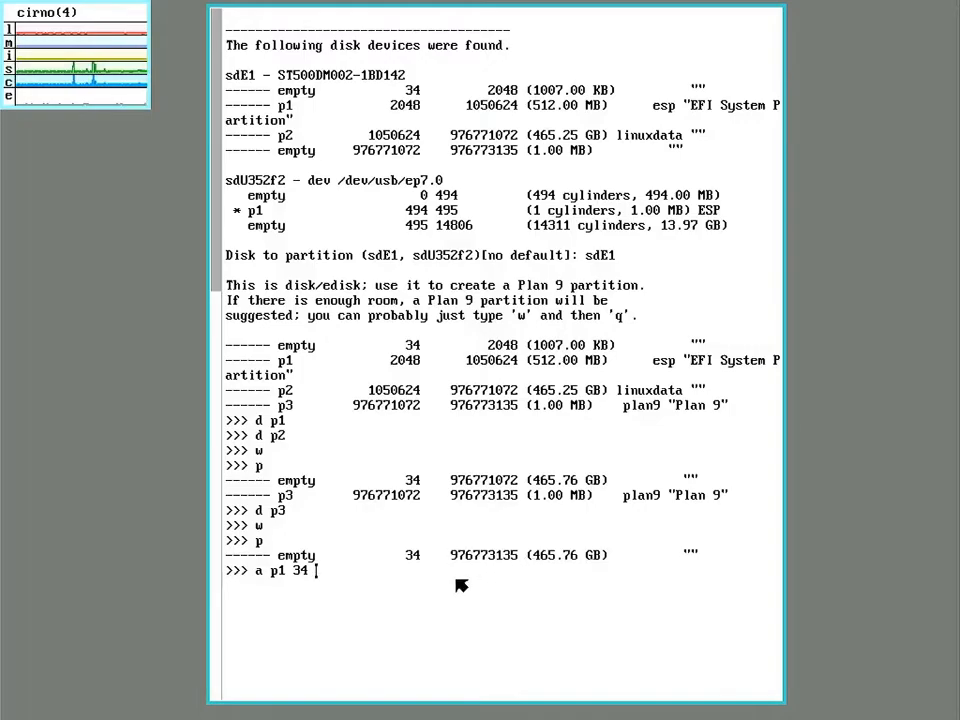
text(976773135)
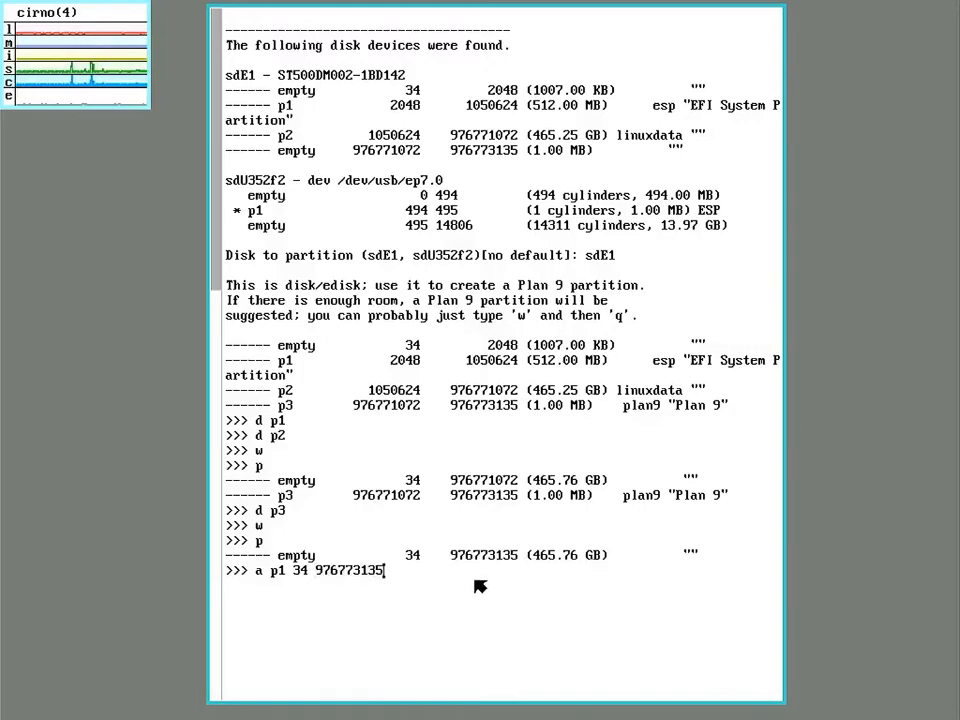
key(Return)
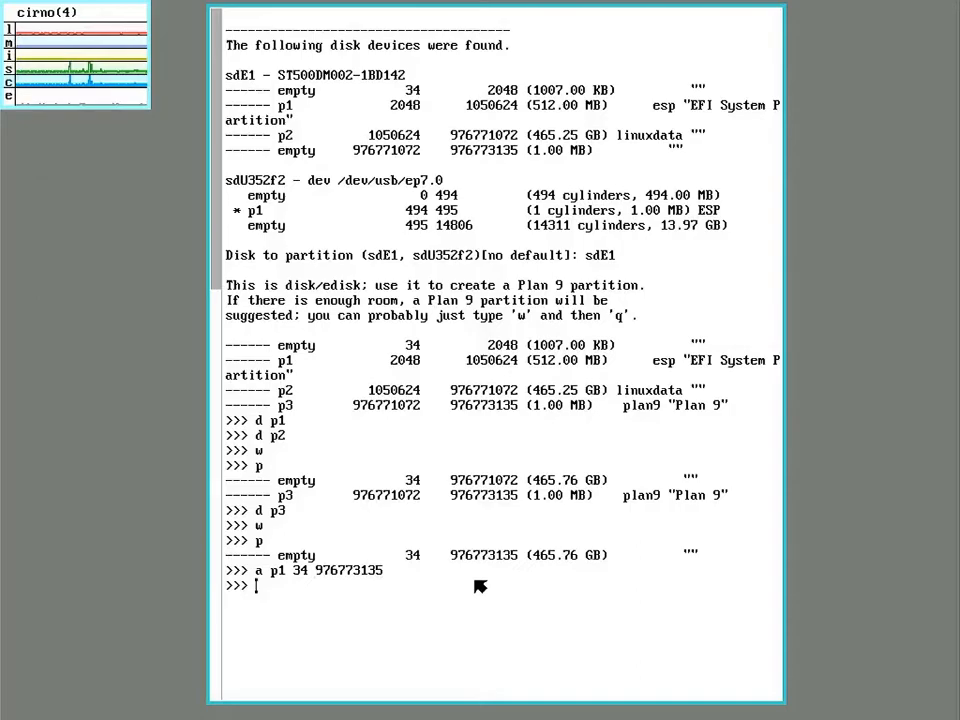
text(w)
text(p)
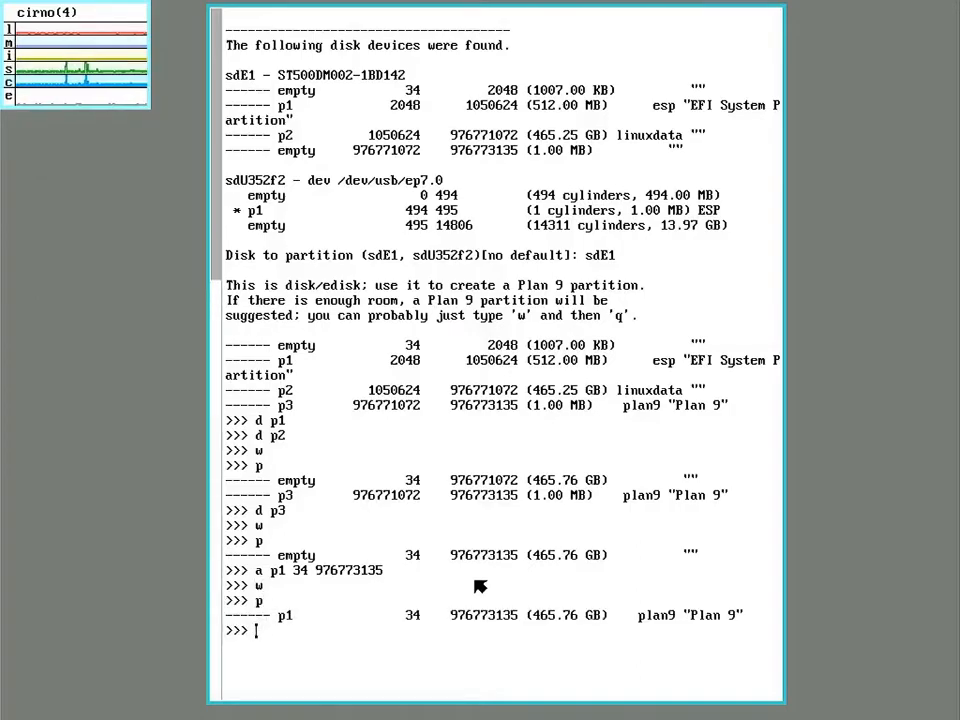
text(q)
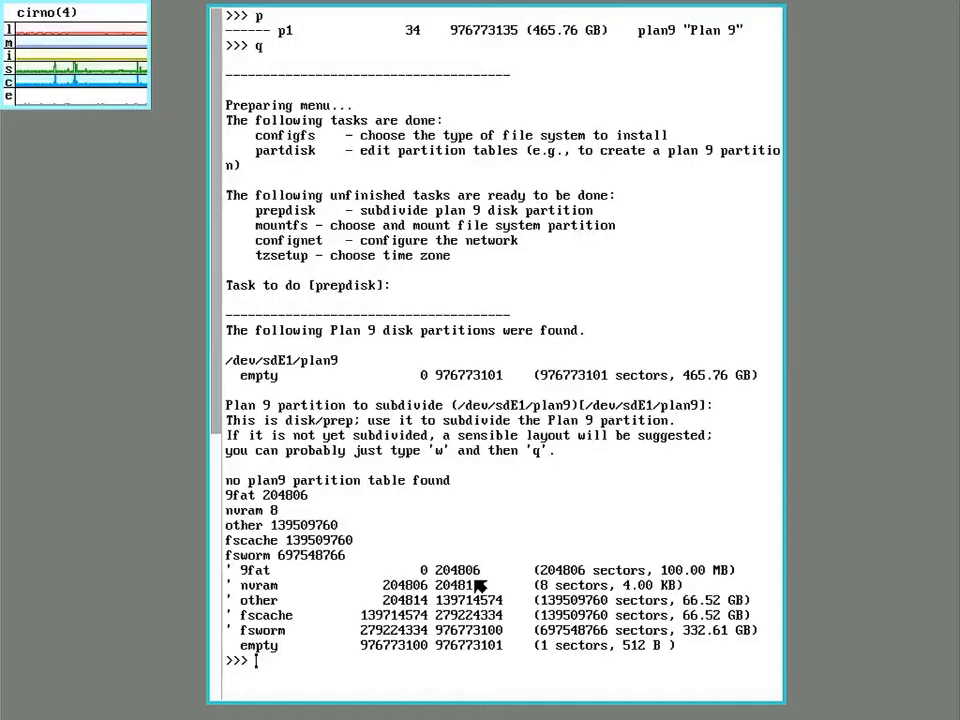
mouse_move(350, 605)
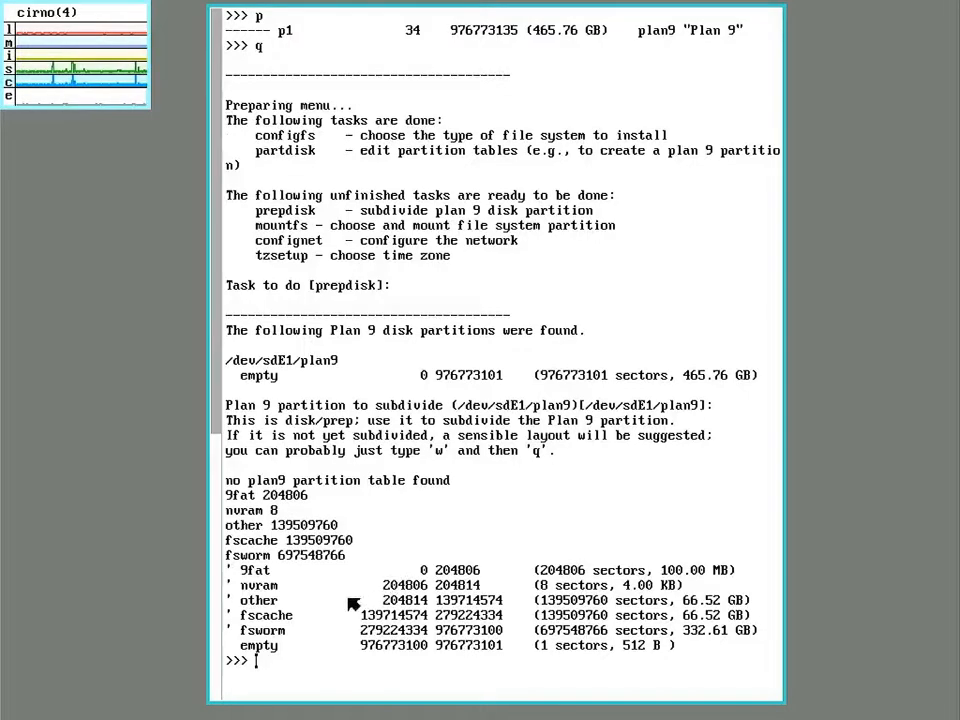
mouse_move(255, 583)
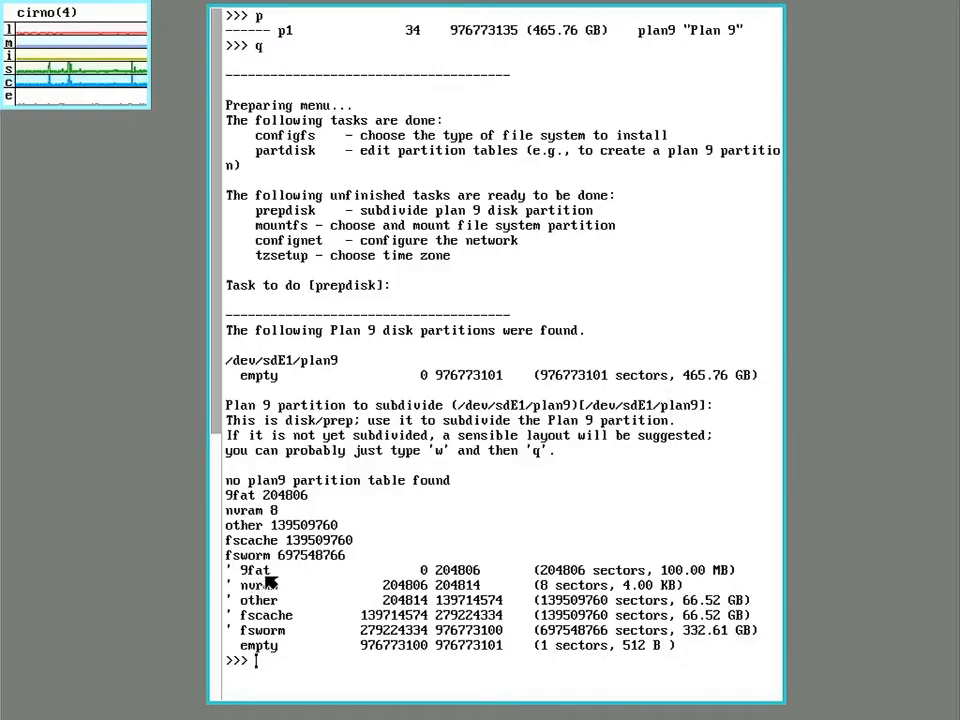
mouse_move(275, 590)
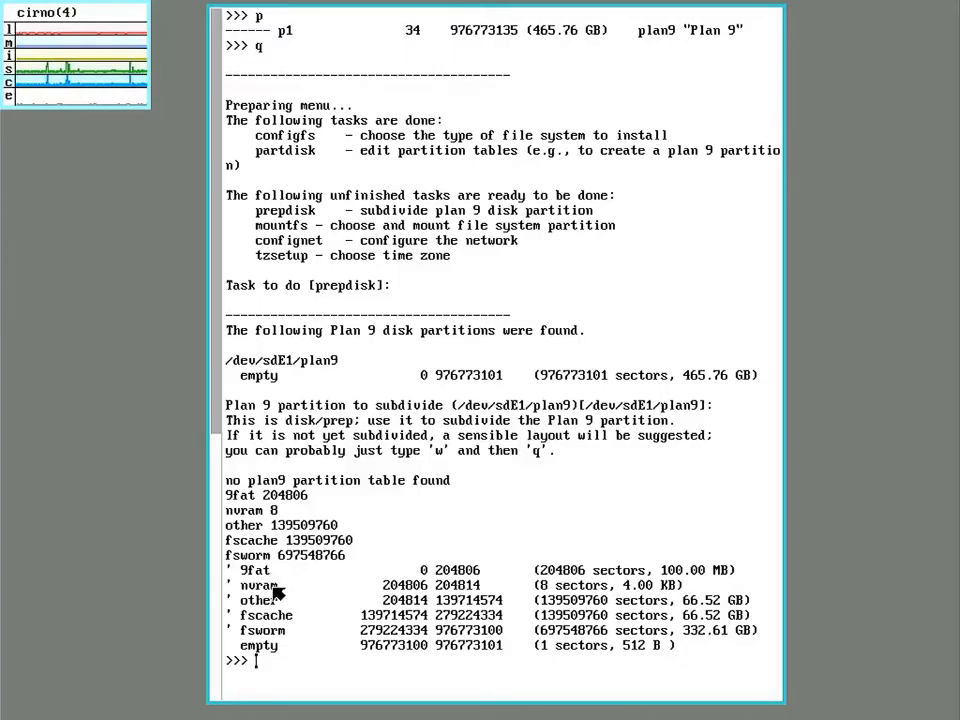
mouse_move(290, 607)
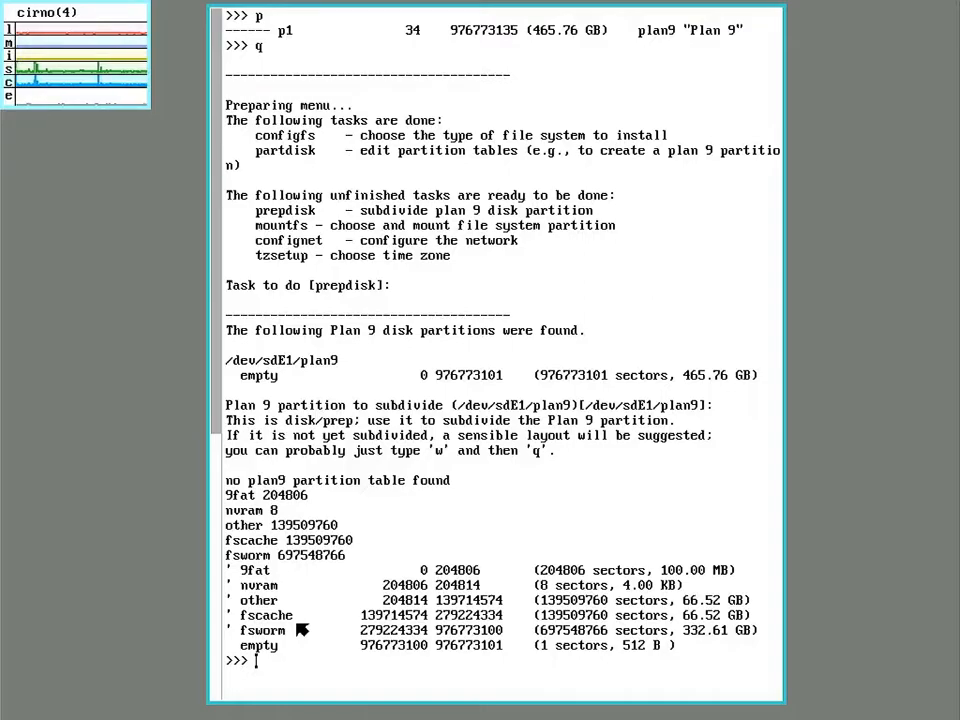
mouse_move(278, 610)
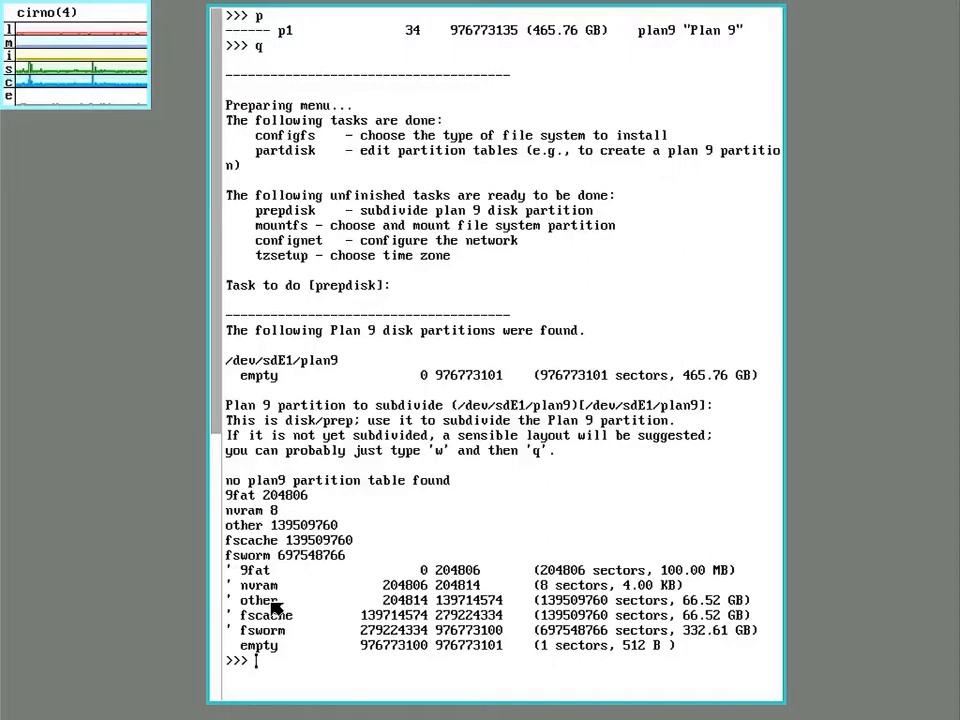
mouse_move(288, 605)
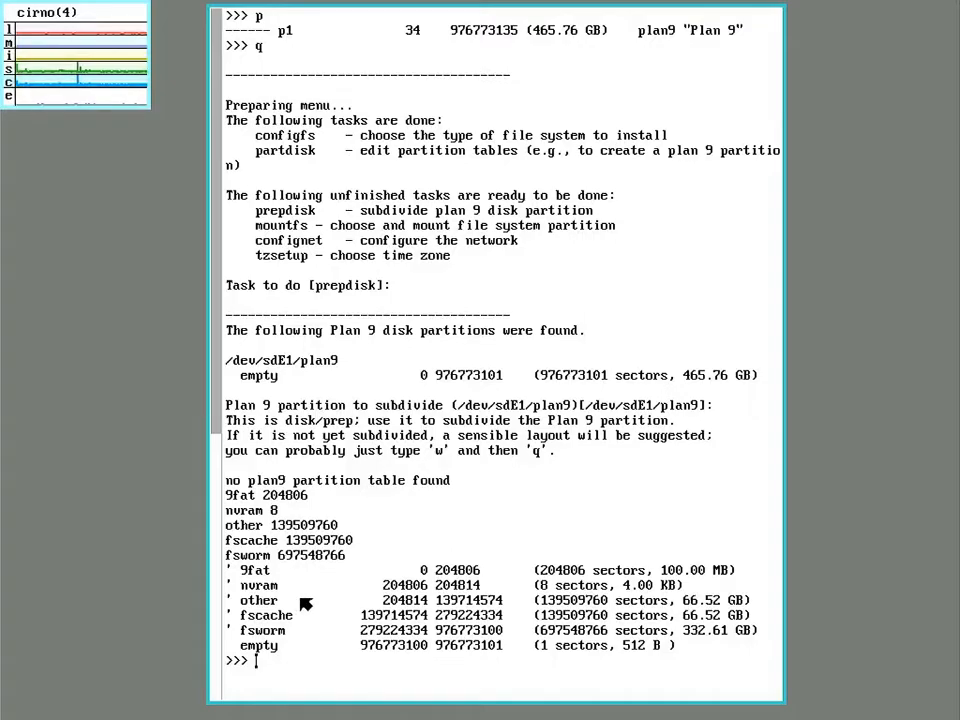
mouse_move(290, 643)
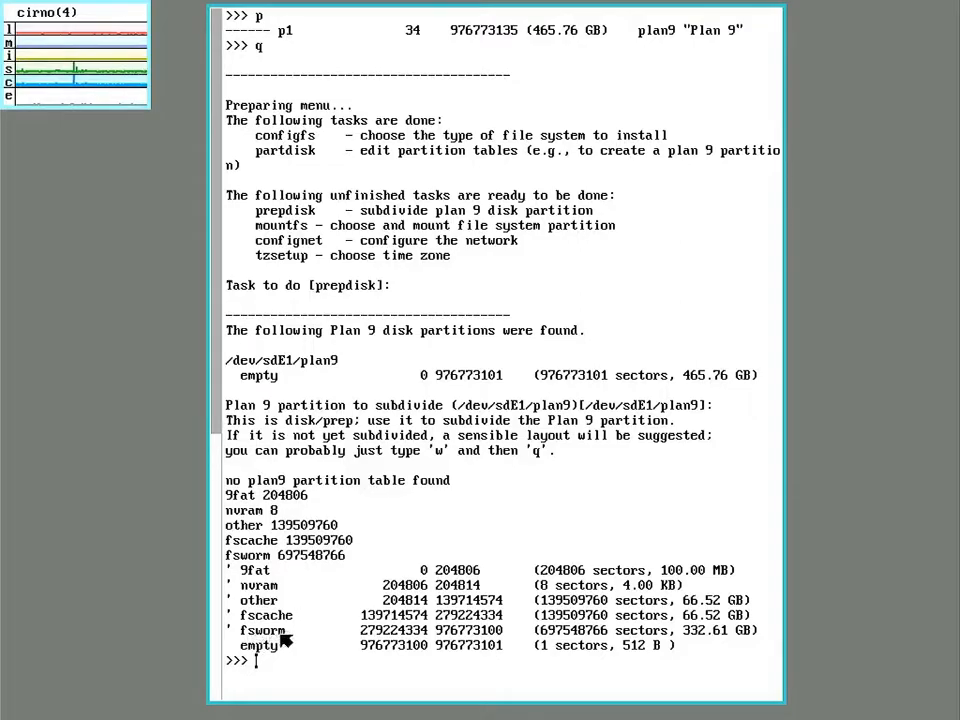
mouse_move(617, 637)
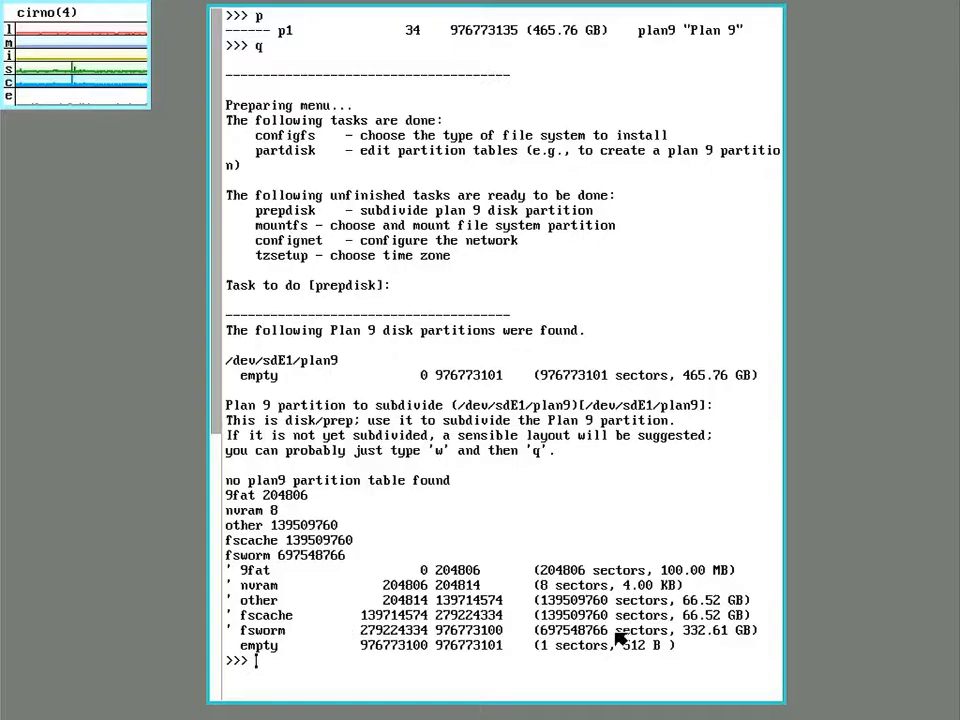
mouse_move(710, 630)
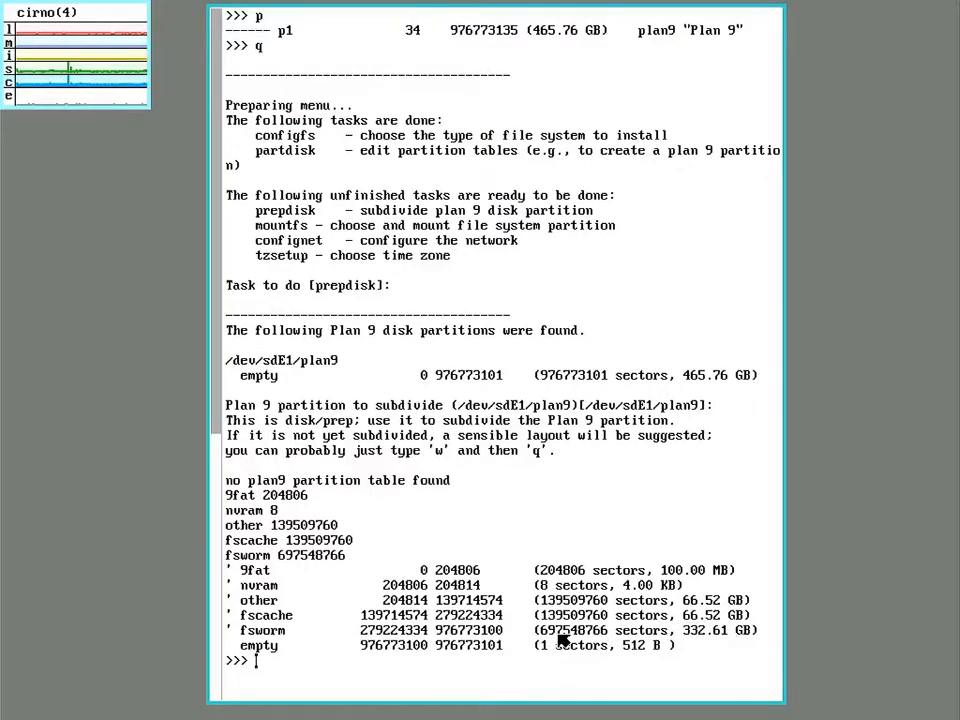
Write the proposed disk/prep subdivision and confirm reaming with yes
text(w)
text(q)
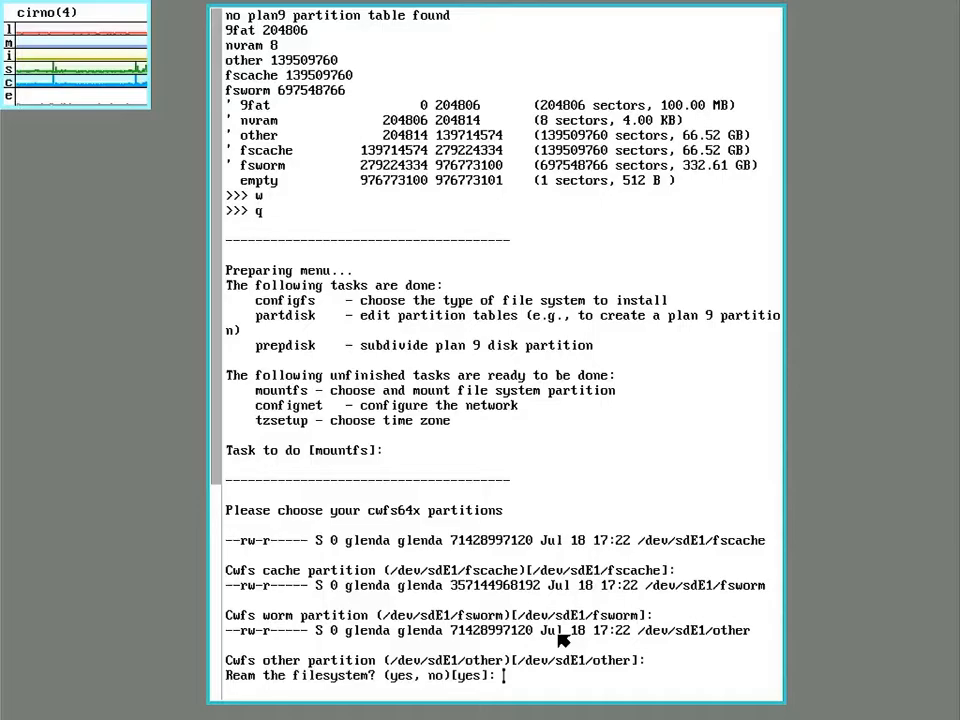
text(yes)
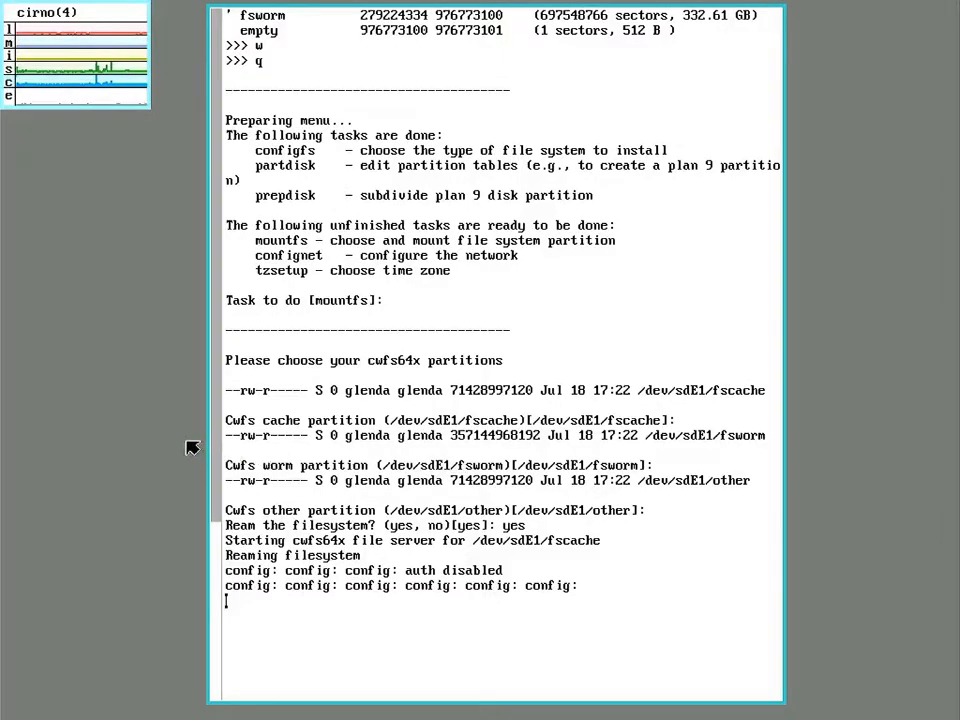
mouse_move(150, 200)
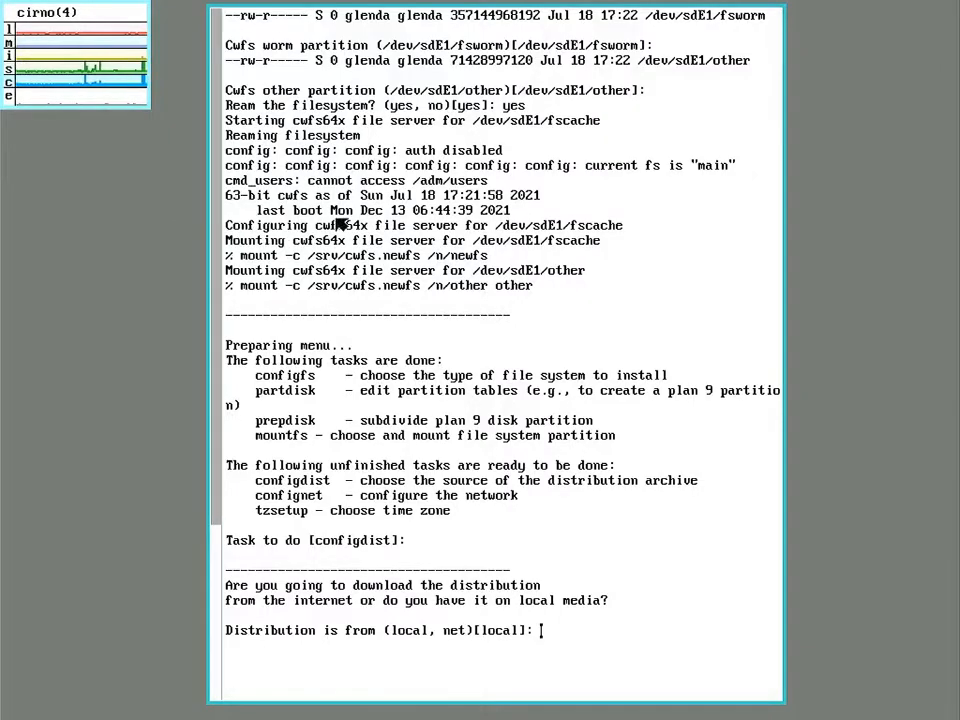
mouse_move(447, 270)
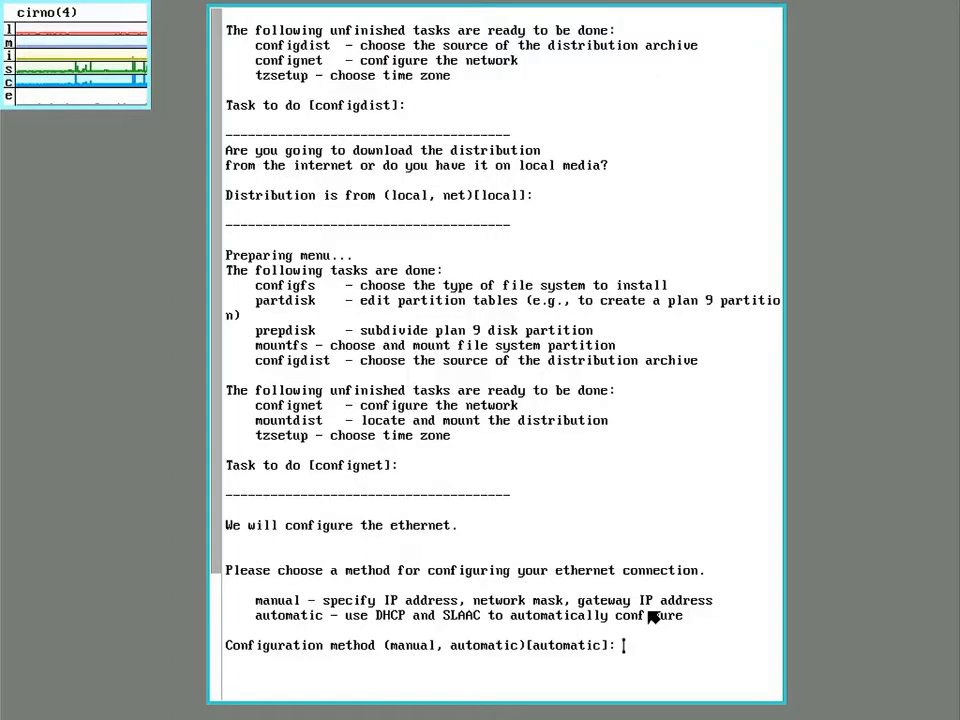
Configure ethernet manually: IP 192.168.2.19, mask 255.255.255.0, plus the gateway address
text(m)
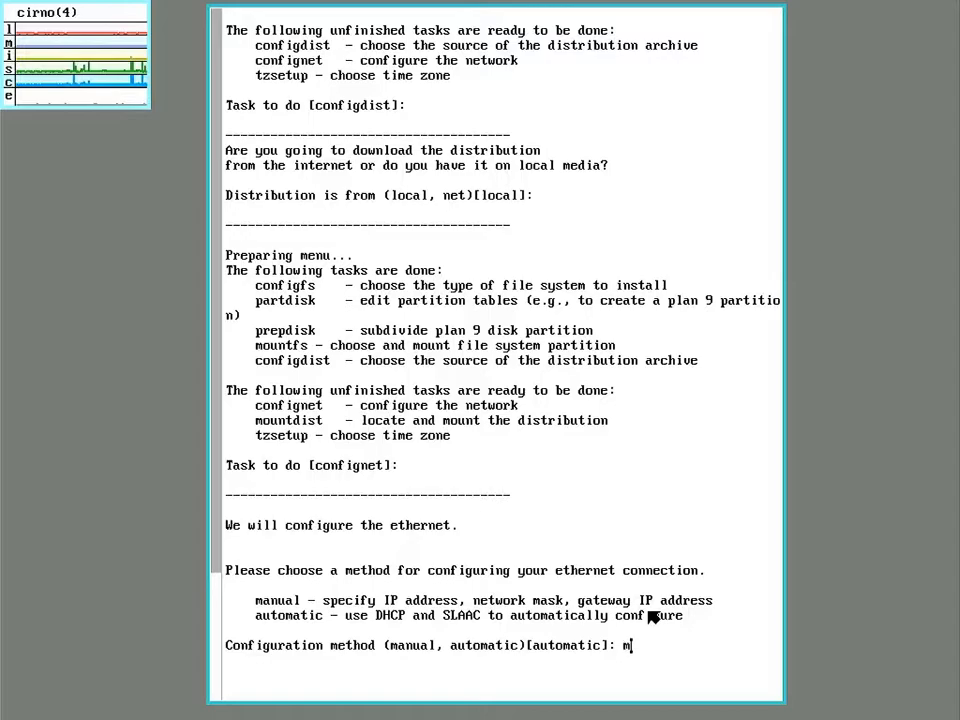
text(anual)
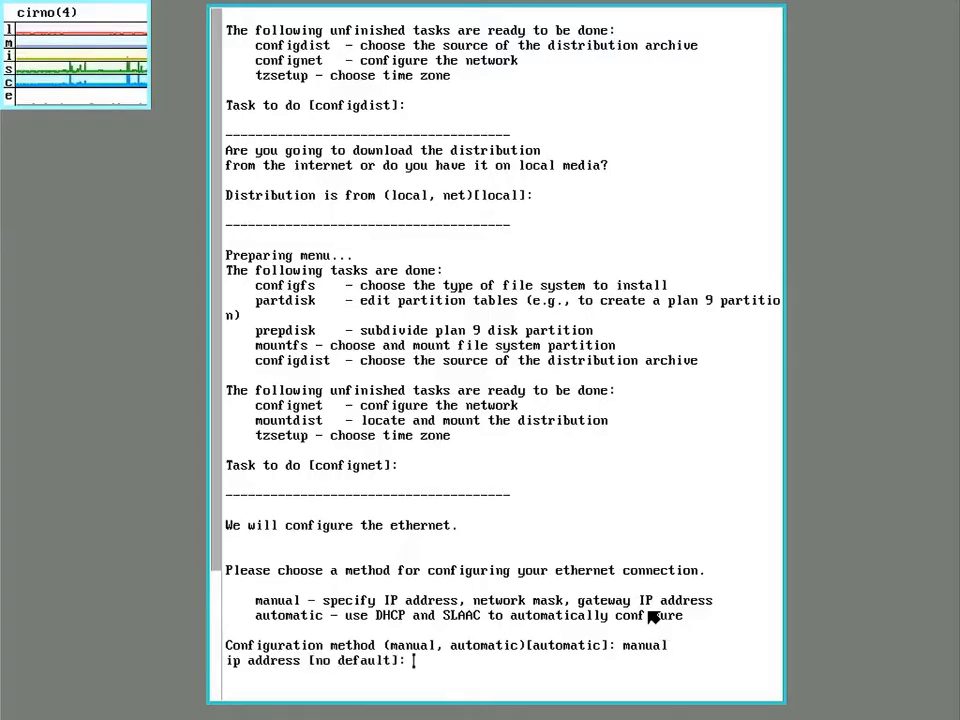
text(19)
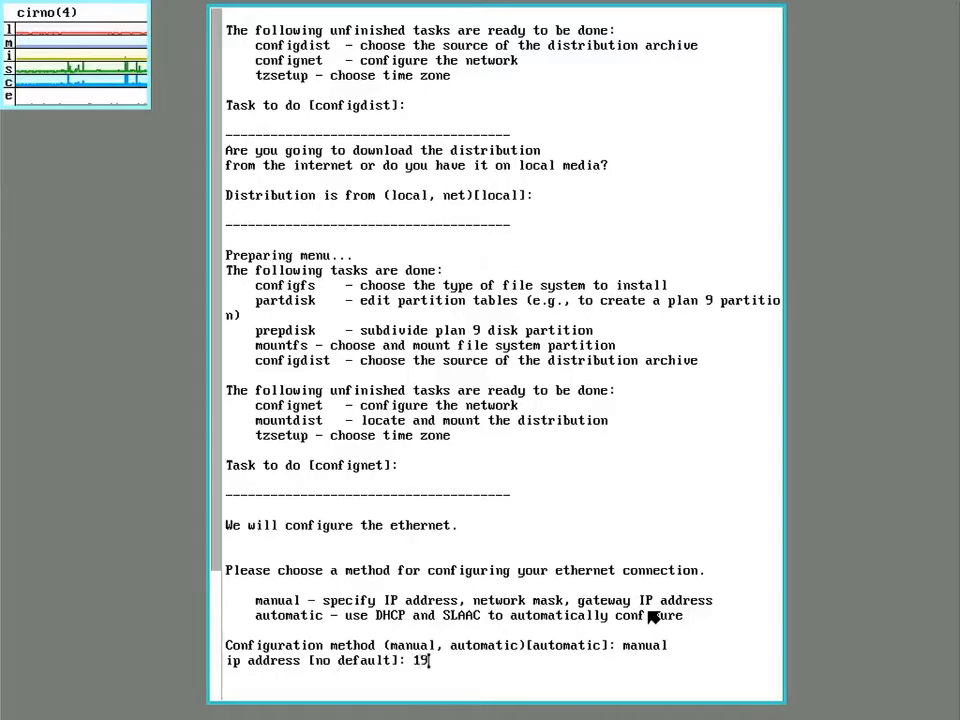
text(2.168)
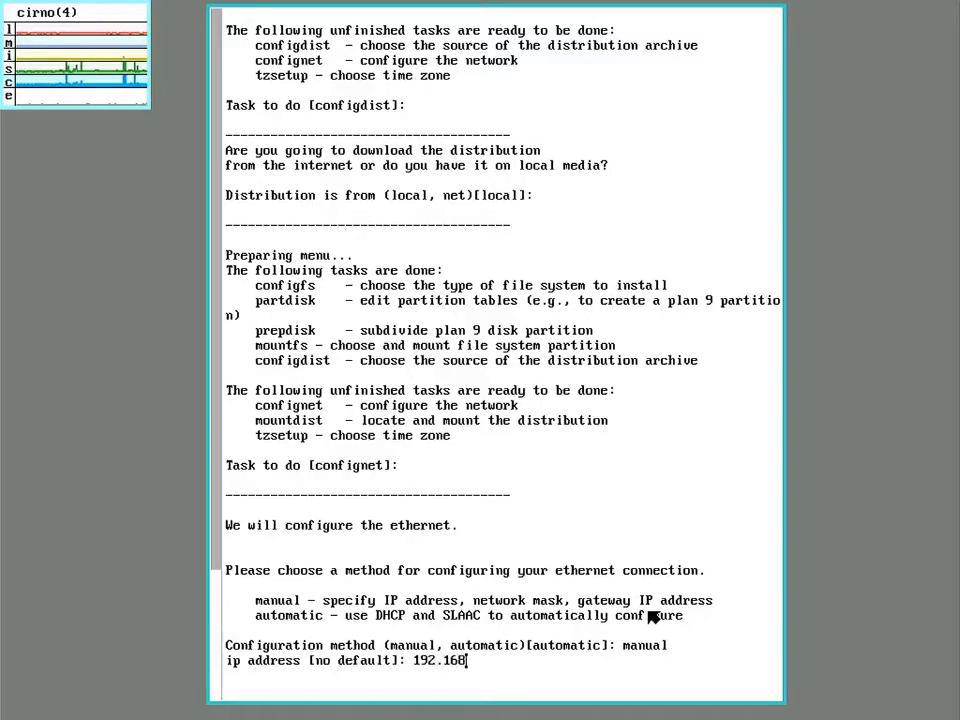
text(219)
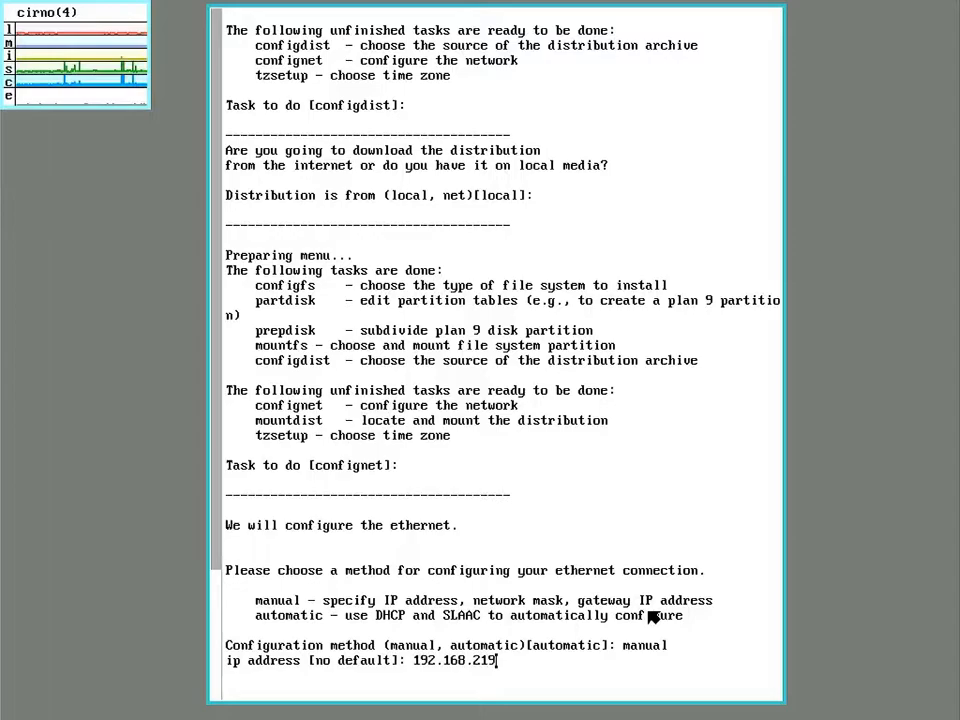
key(BackSpace)
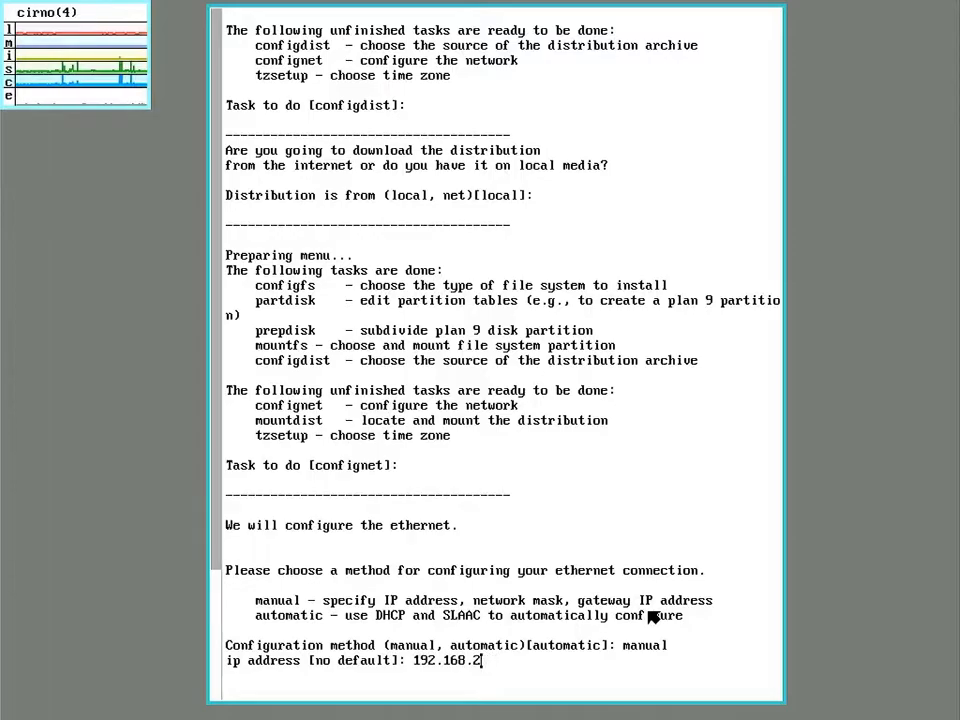
text(.19)
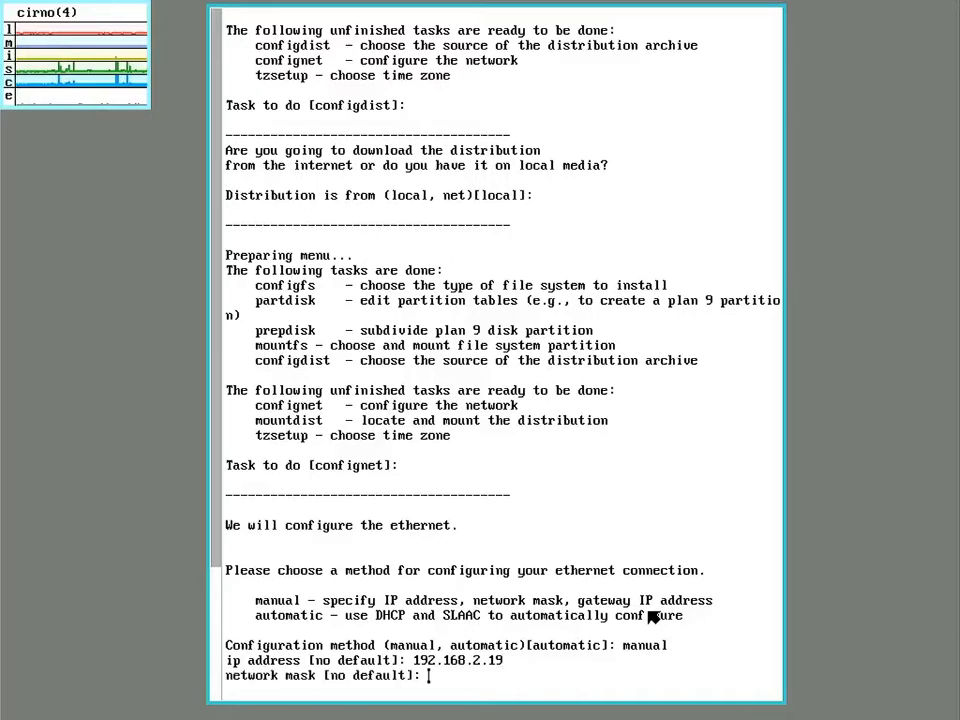
text(255.)
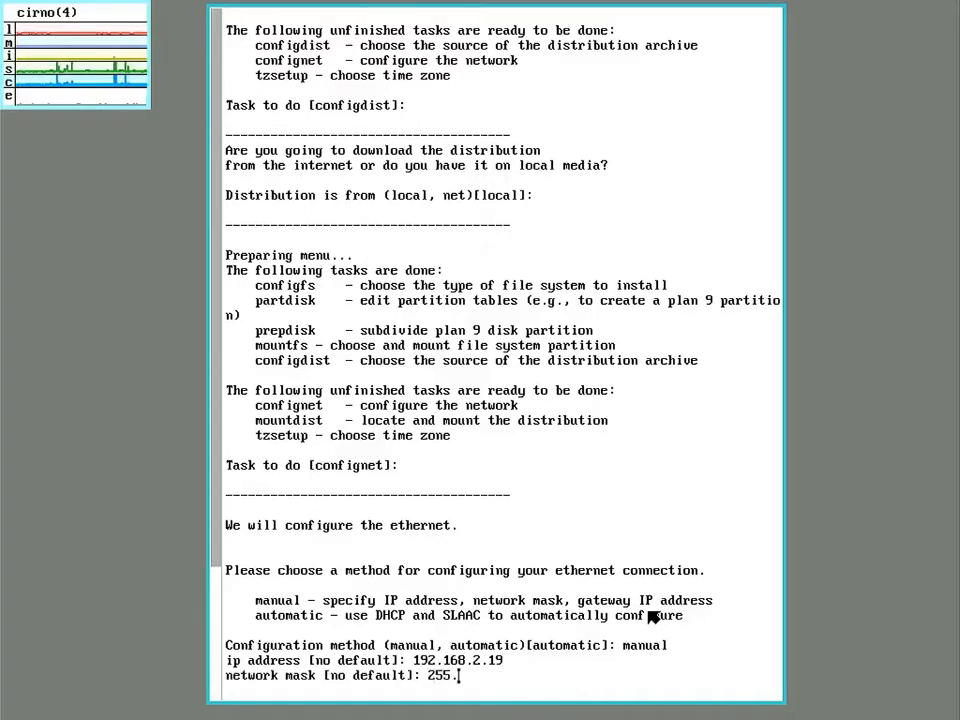
text(255.255.0)
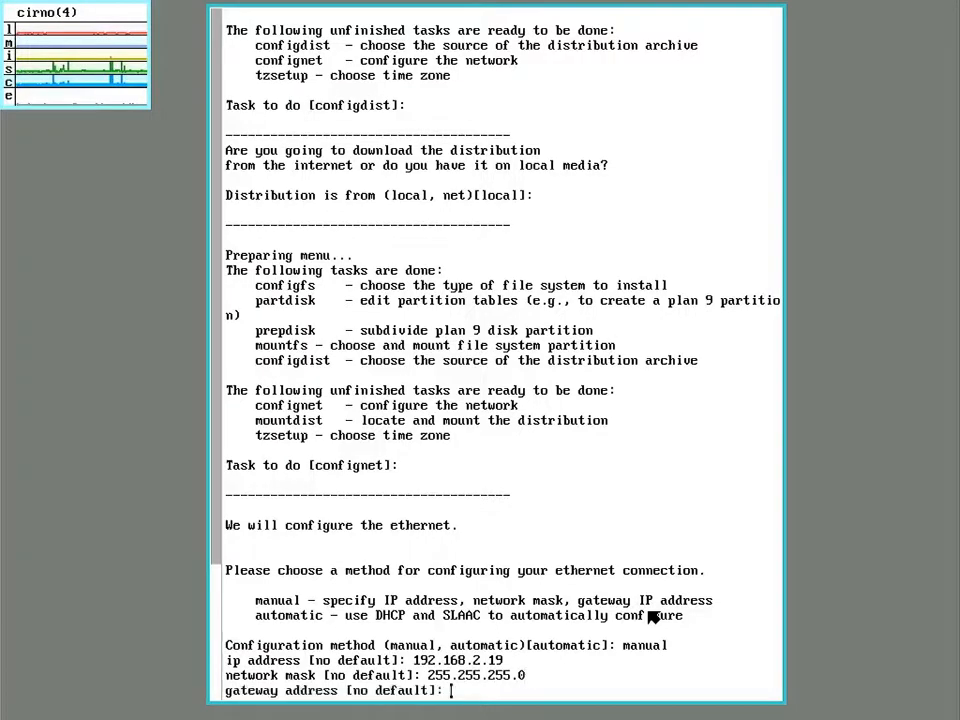
text(19)
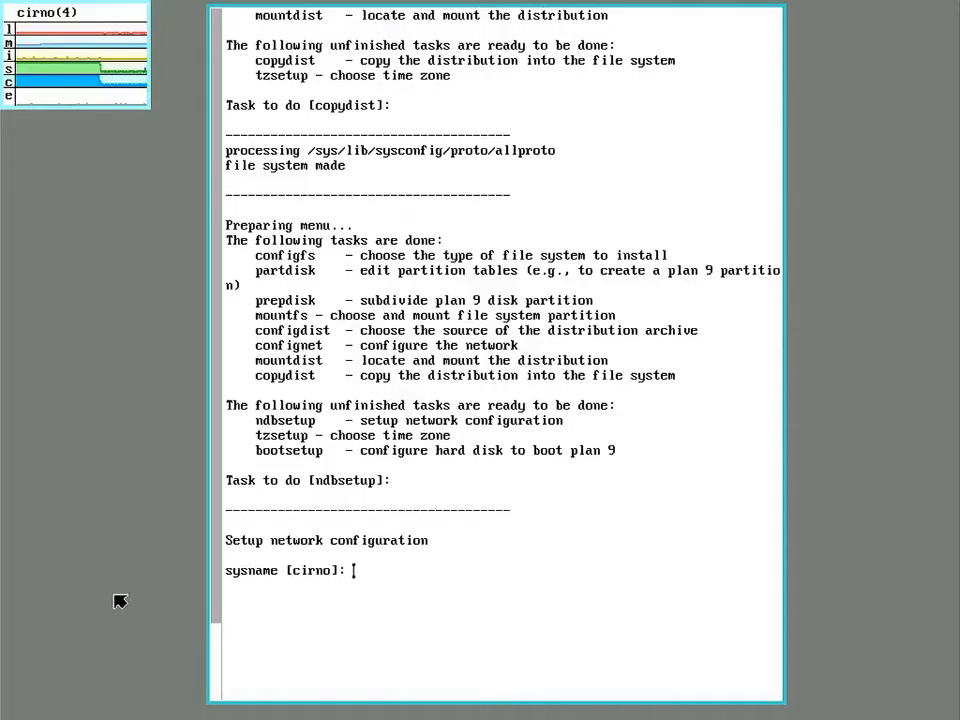
Enter DemoFS as the system name, correcting a typo
text(Deom)
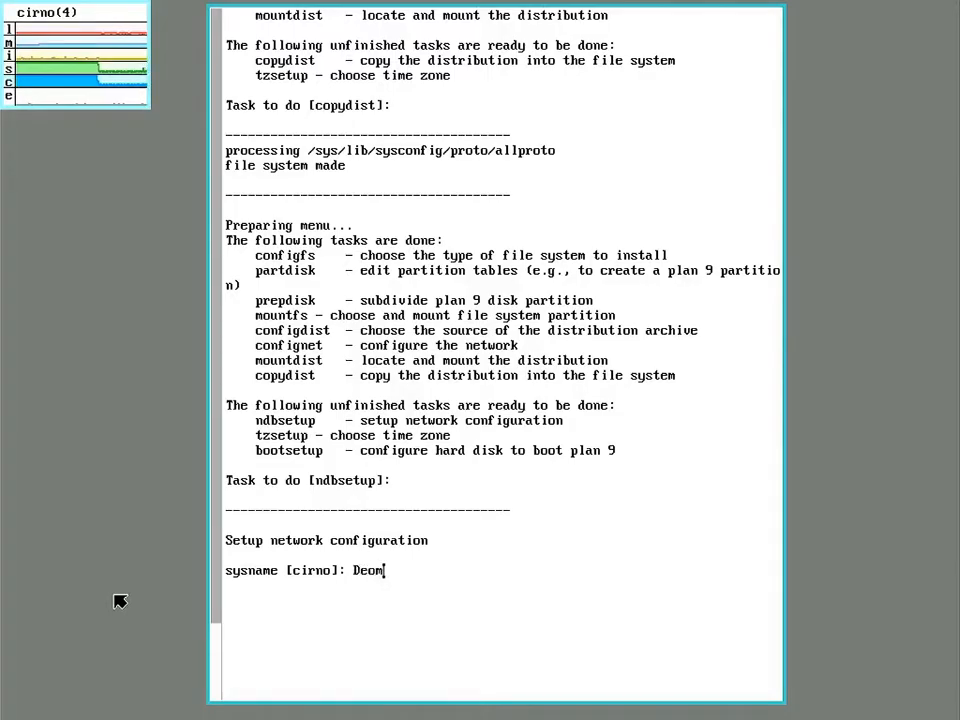
key(BackSpace)
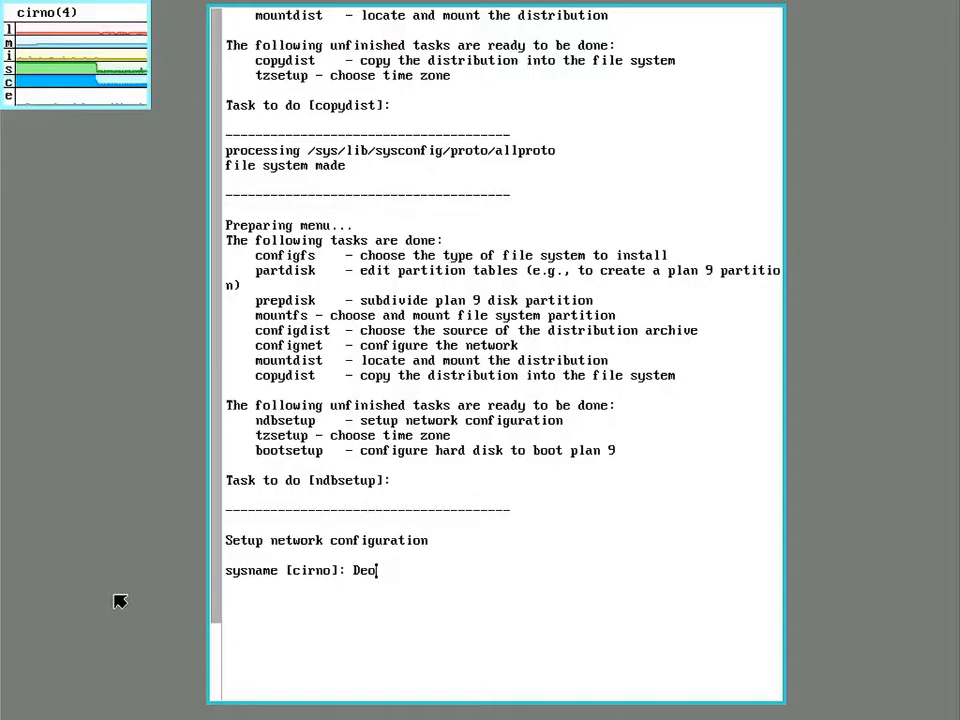
text(FS)
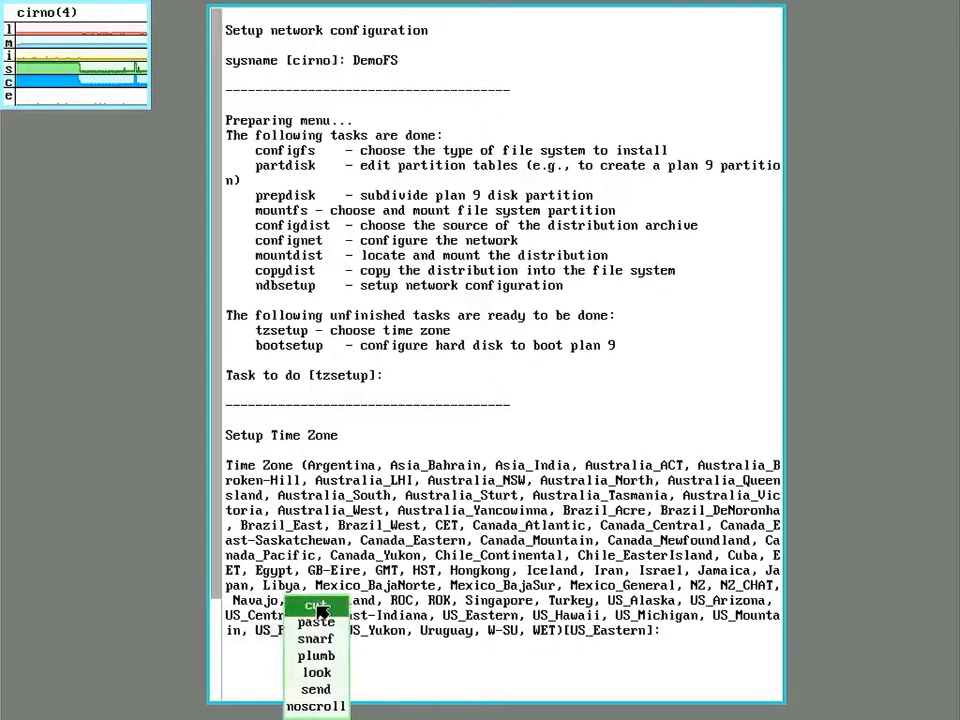
mouse_move(316, 706)
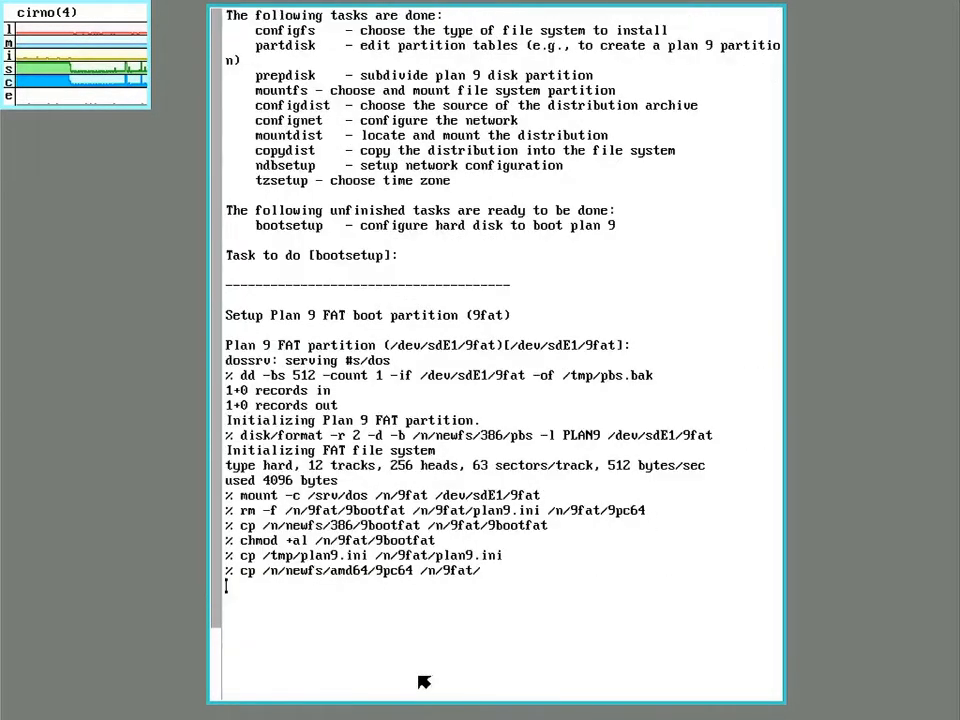
Accept the default /dev/sdE1/9fat boot partition for bootsetup
key(Return)
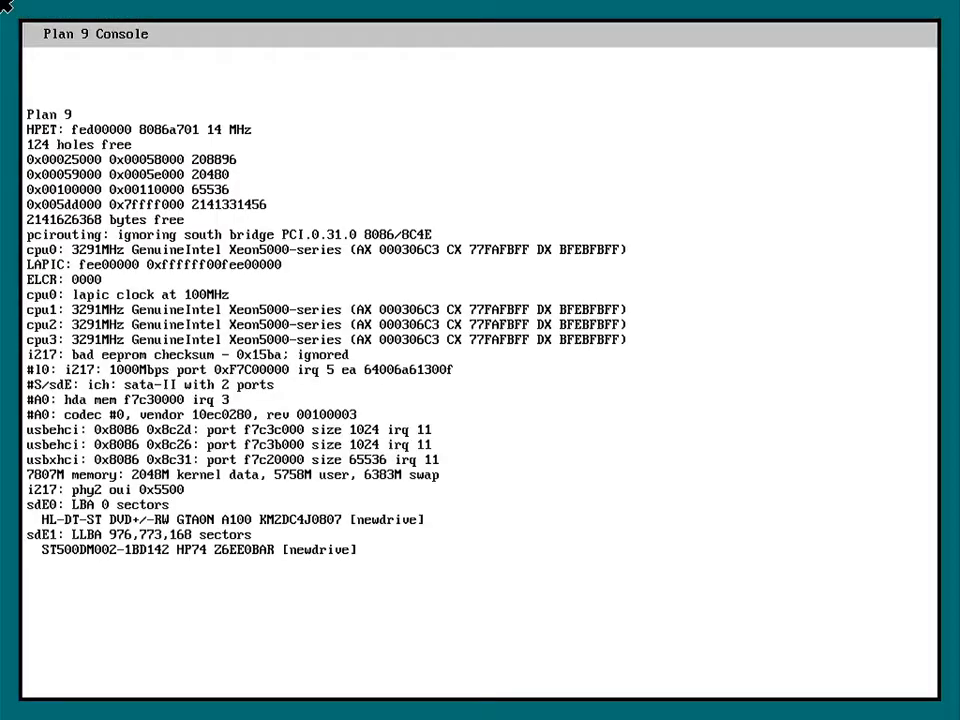
Scroll the console to the bootargs prompt offering local!/dev/sdE1/fscache
scroll(down, 3)
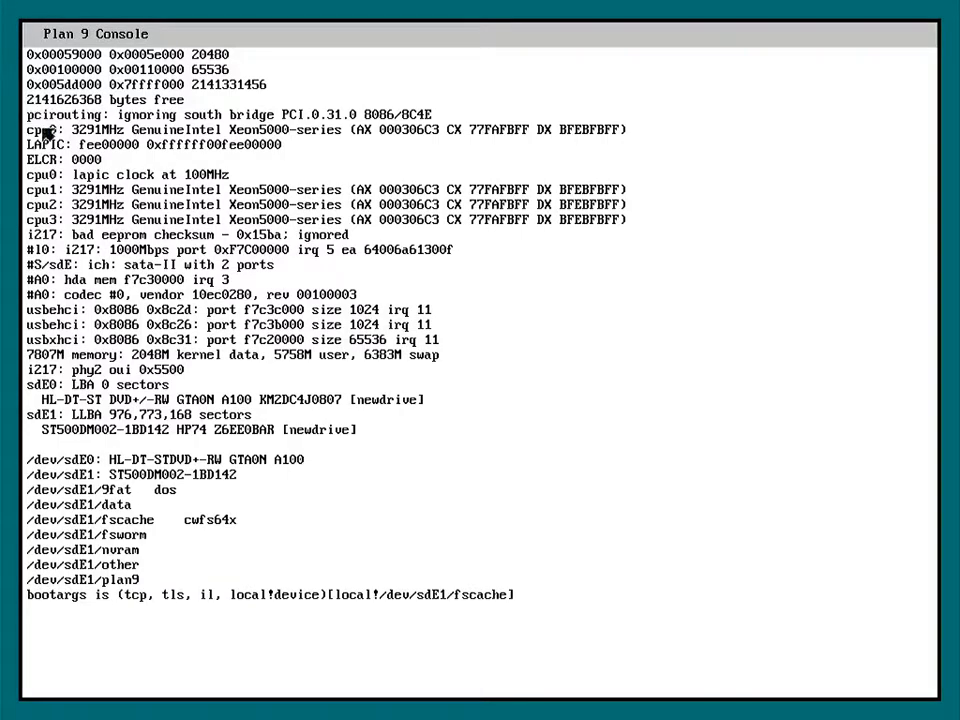
mouse_move(475, 620)
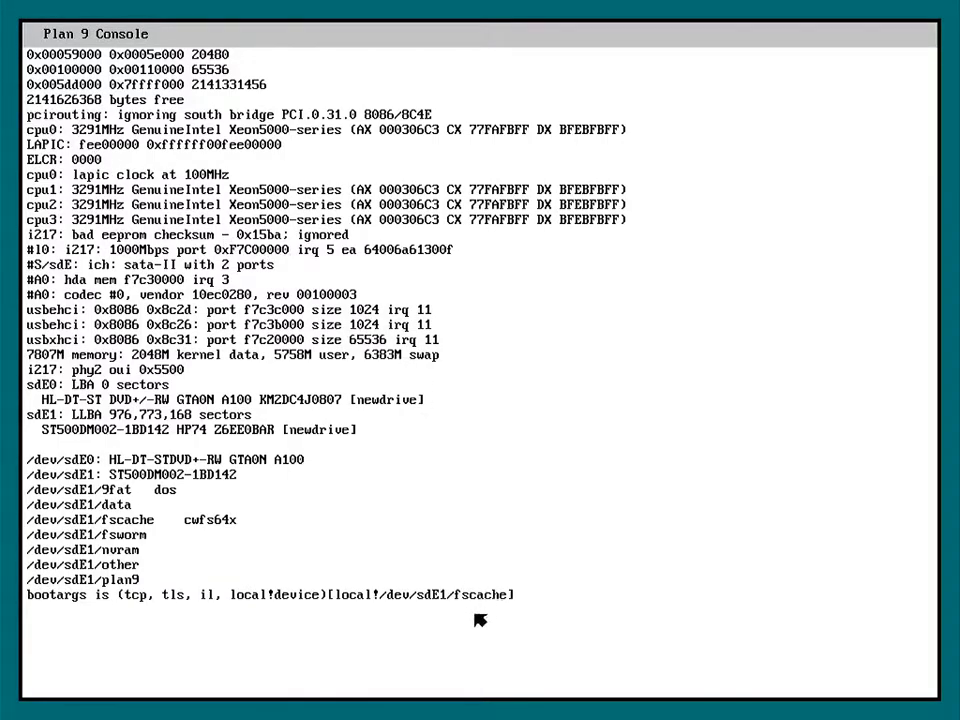
mouse_move(463, 616)
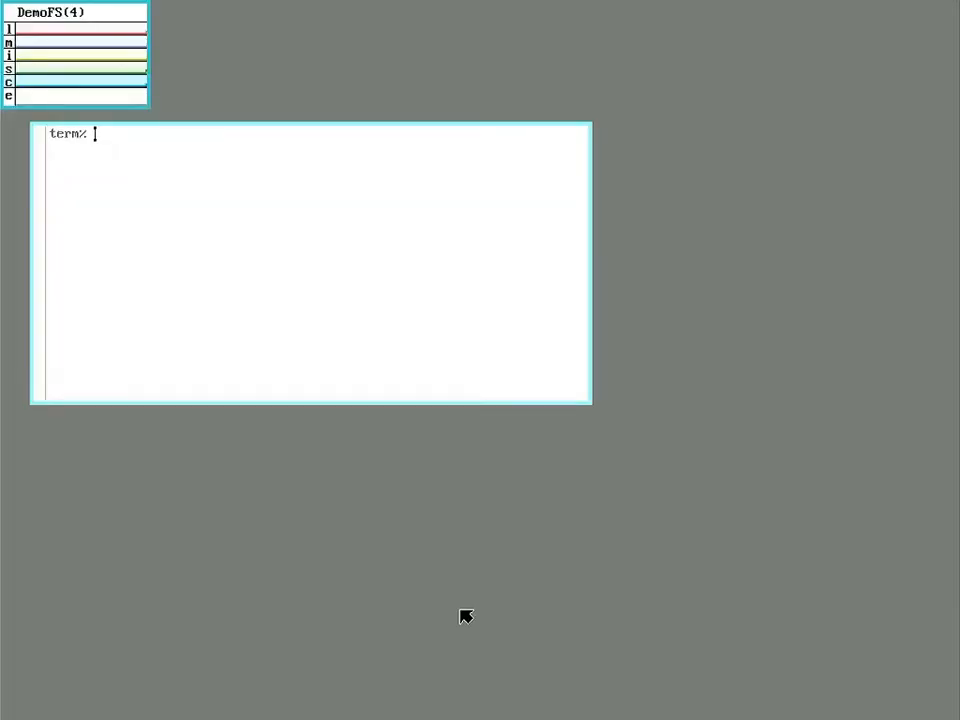
mouse_move(225, 347)
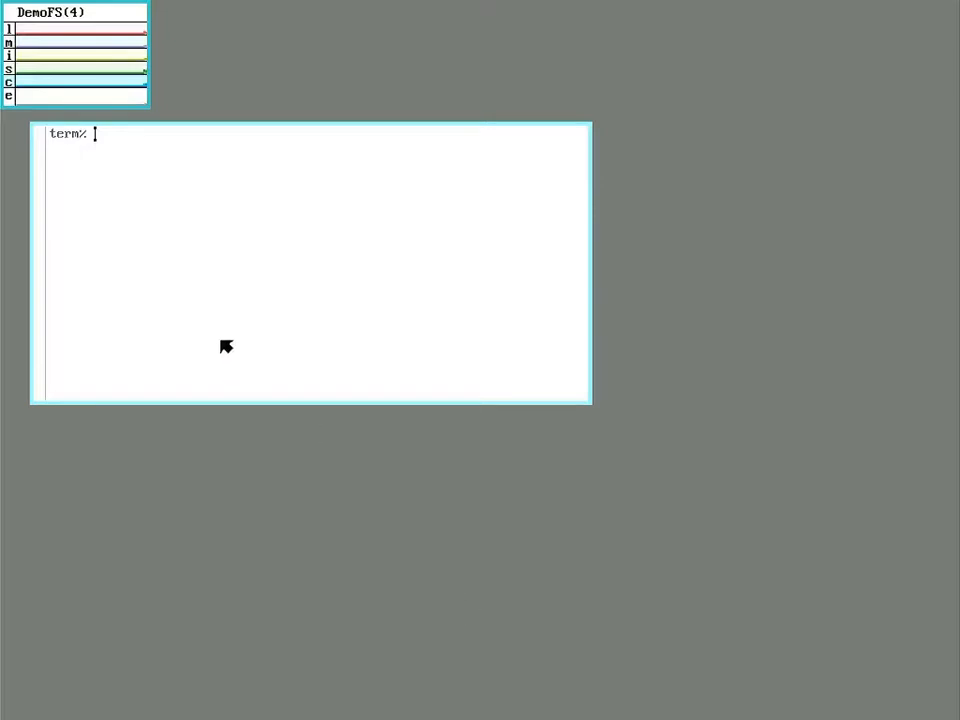
mouse_move(52, 40)
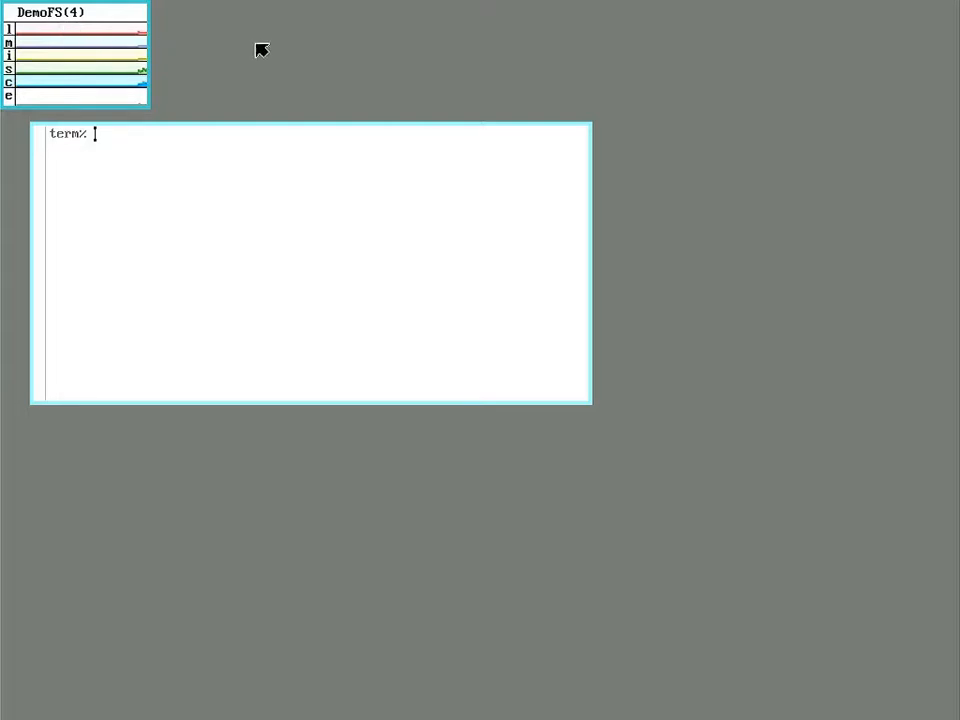
mouse_move(400, 88)
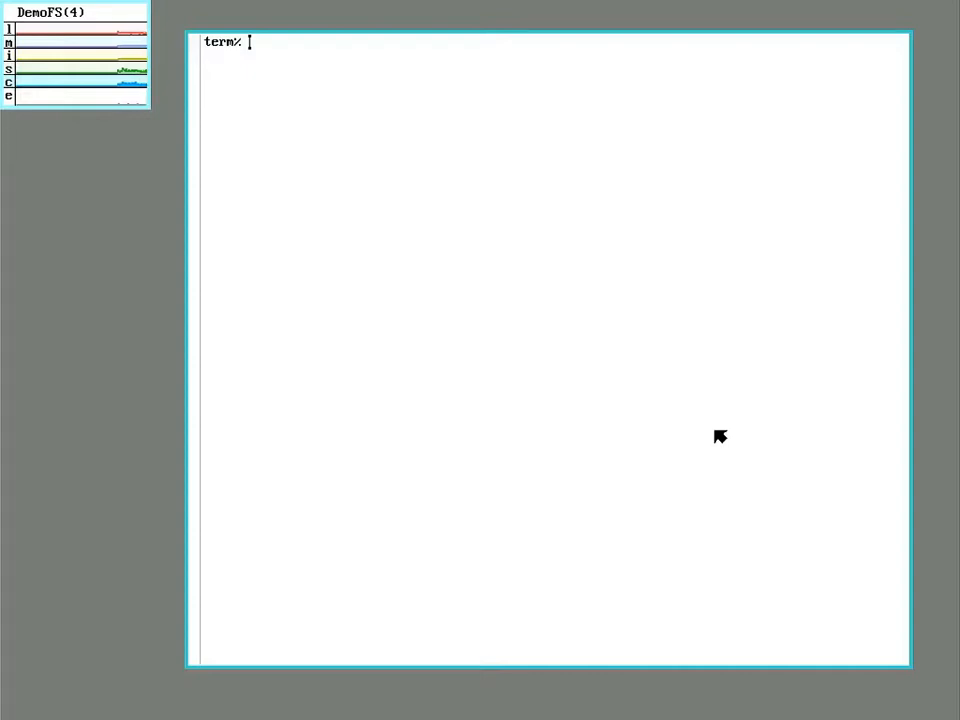
Launch inst/start, choose hjfs as file system, and run partdisk
text(inst/start)
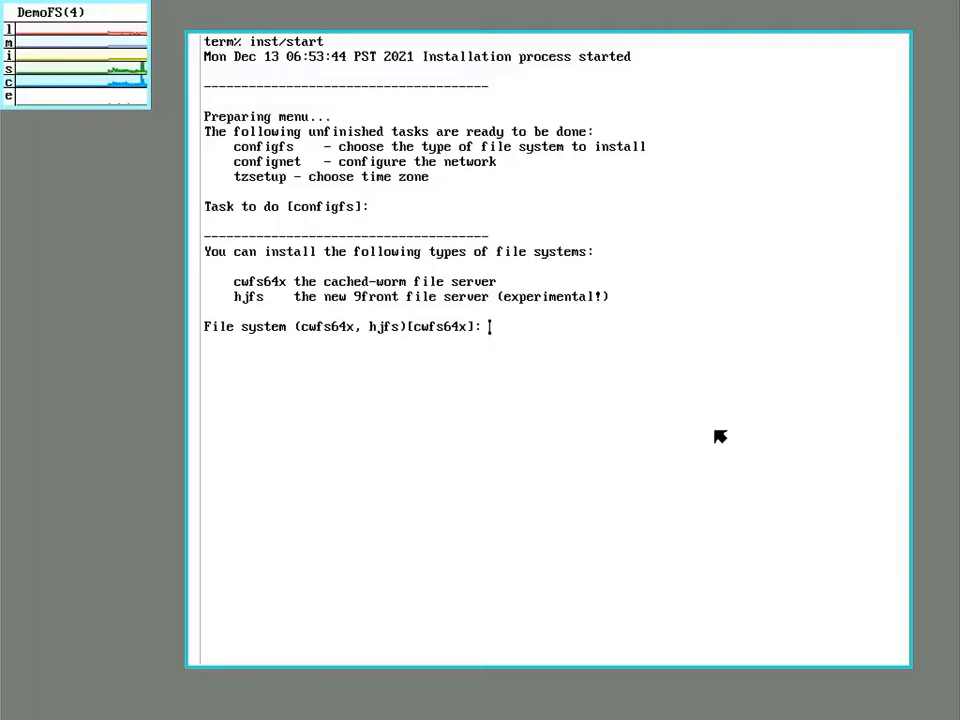
text(hjfs)
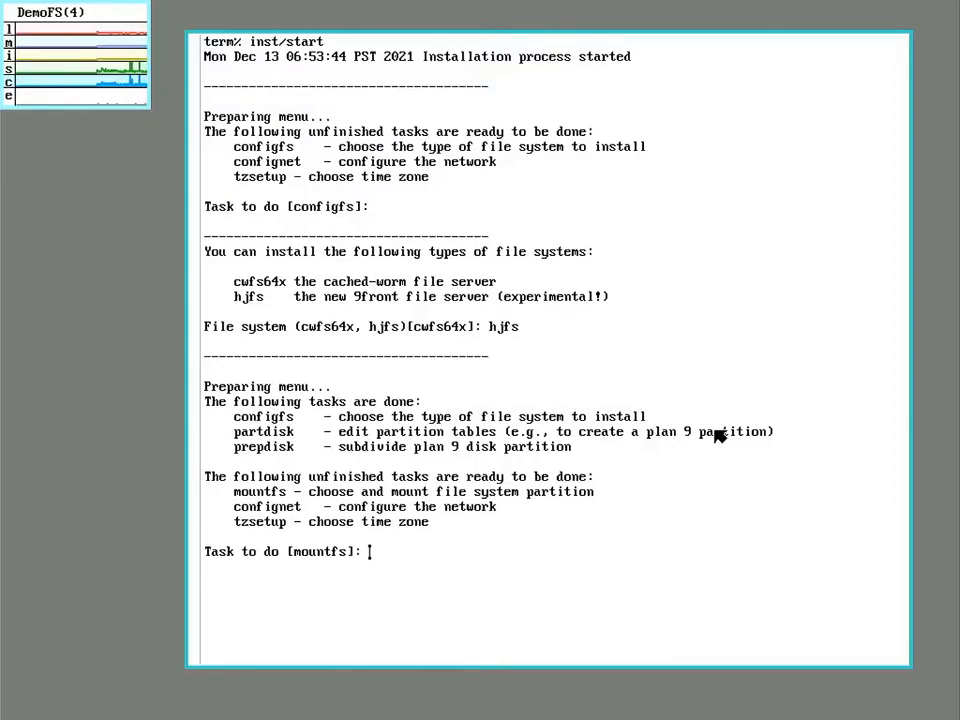
text(pa)
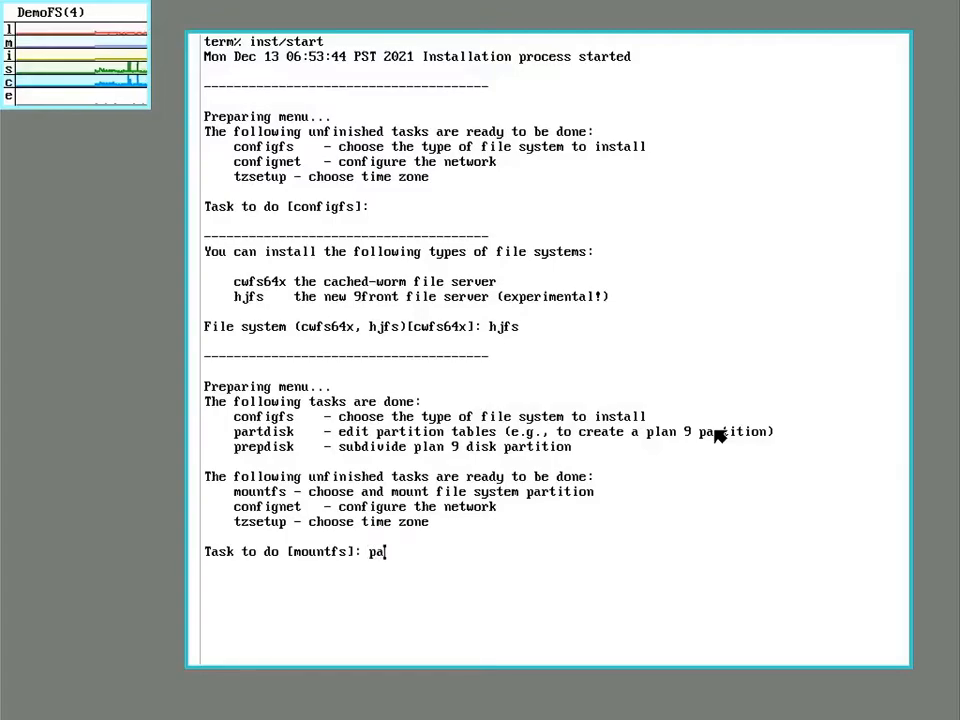
text(rtdis)
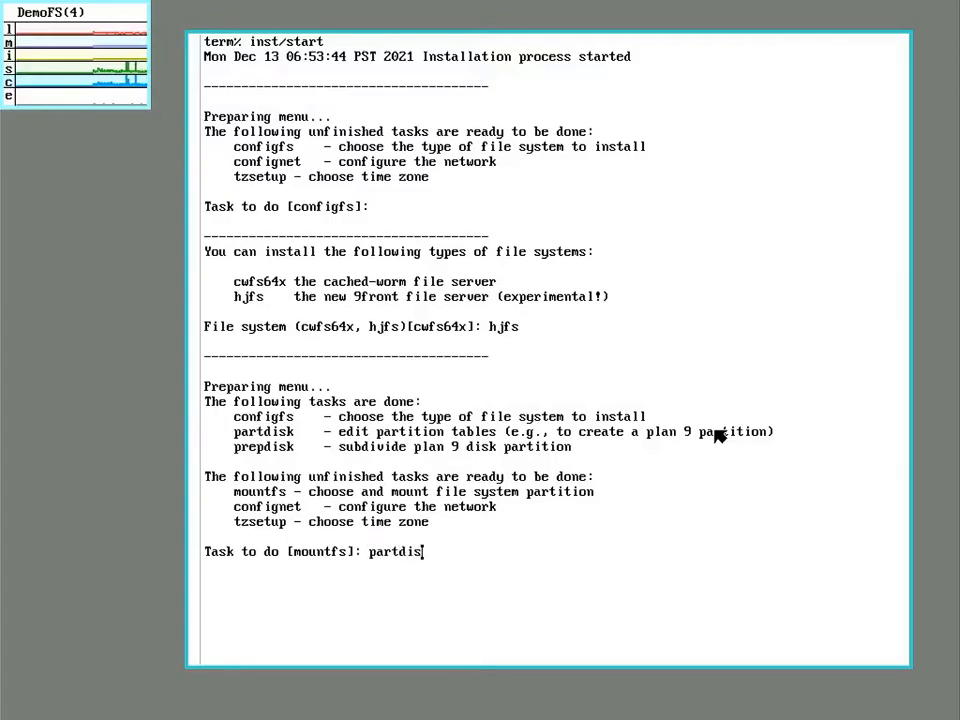
key(Return)
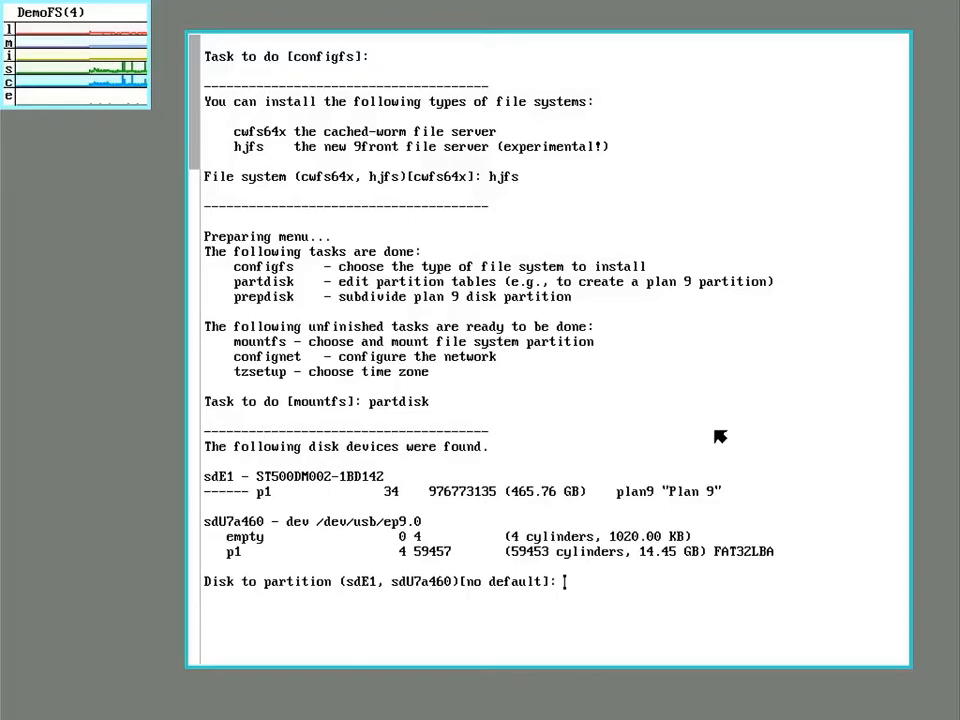
mouse_move(227, 538)
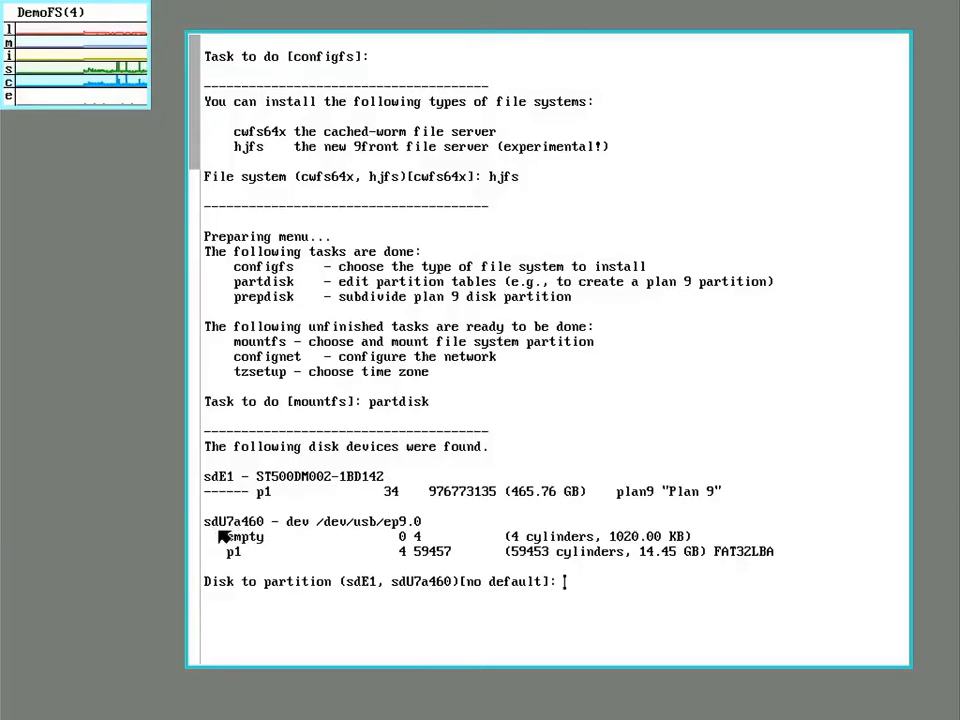
mouse_move(258, 527)
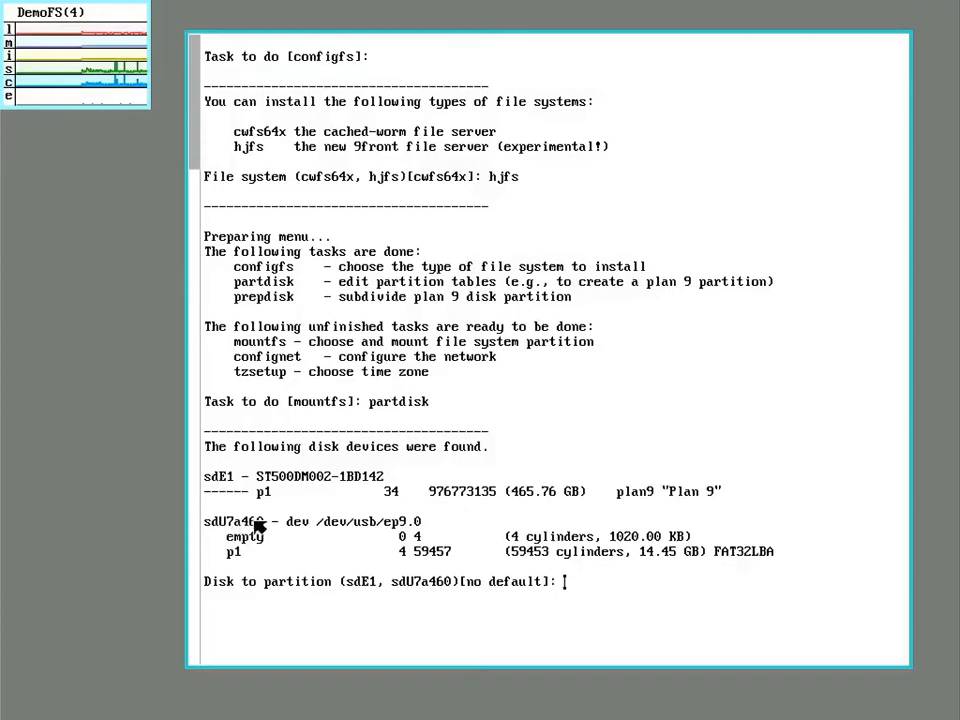
mouse_move(270, 525)
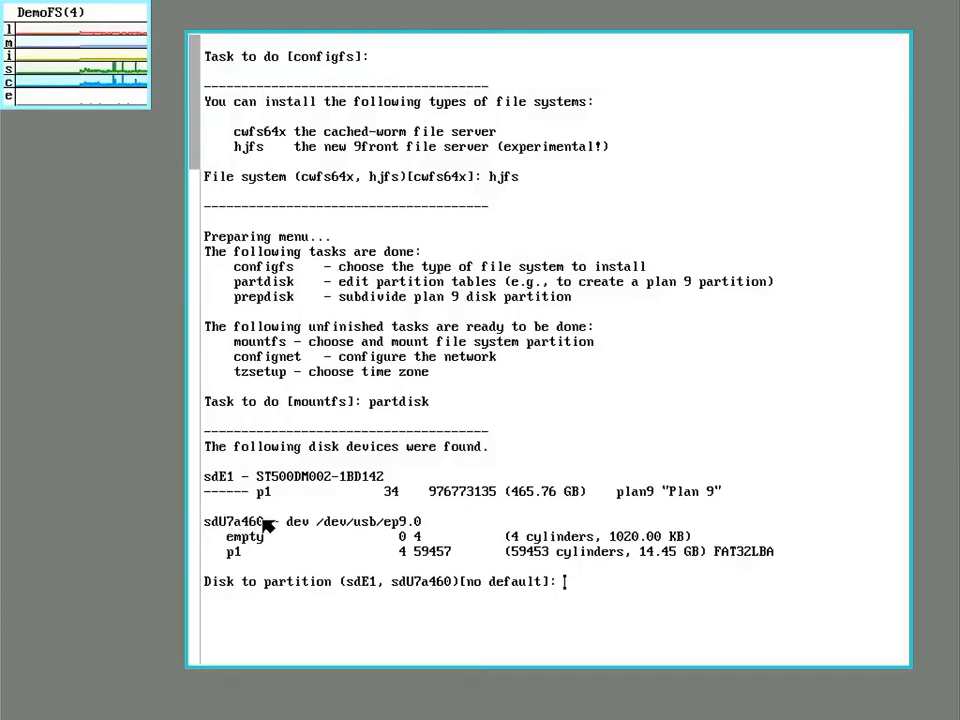
mouse_move(273, 542)
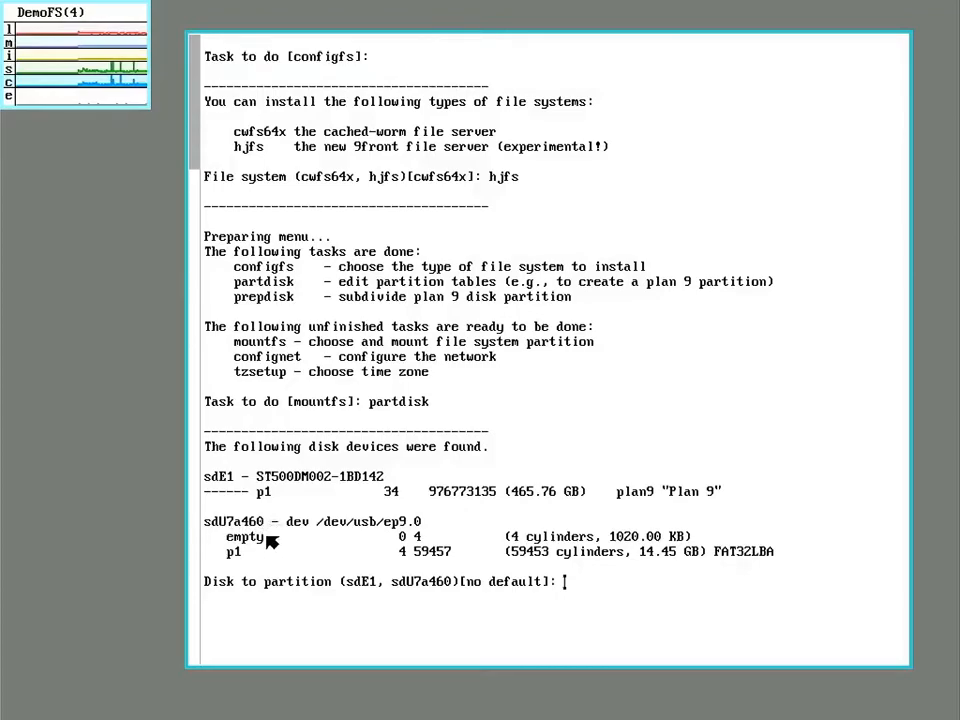
mouse_move(280, 340)
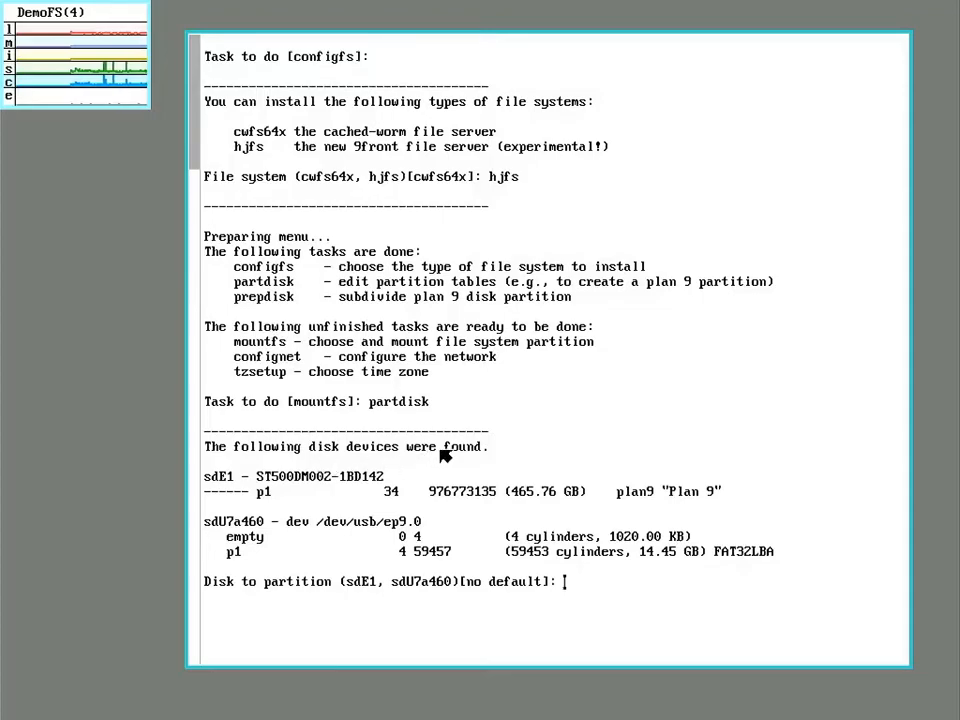
mouse_move(532, 352)
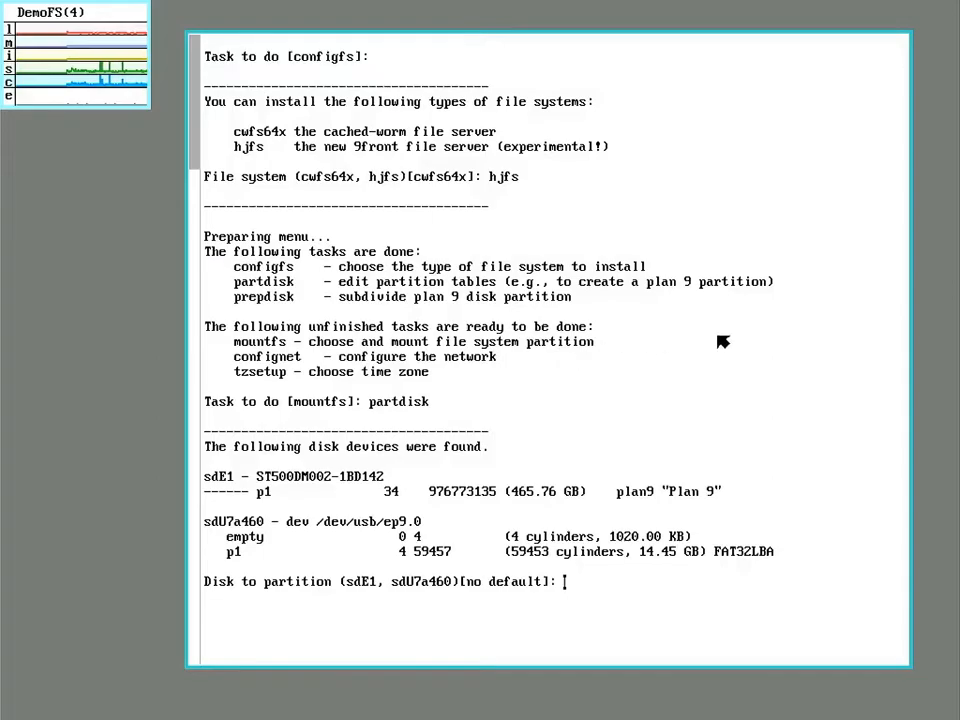
mouse_move(655, 336)
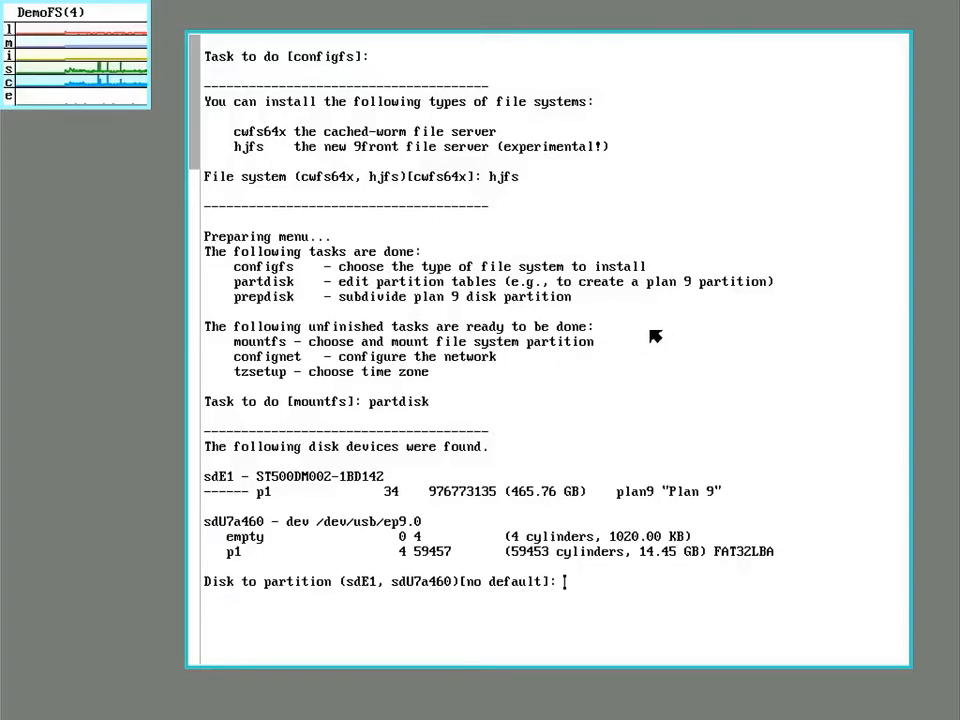
mouse_move(707, 437)
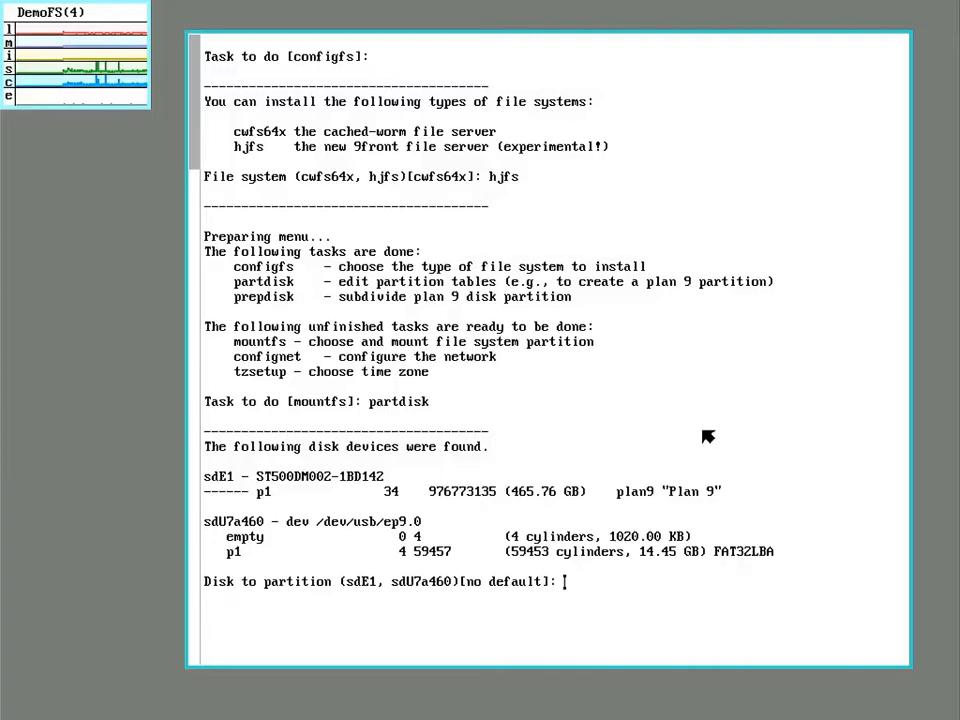